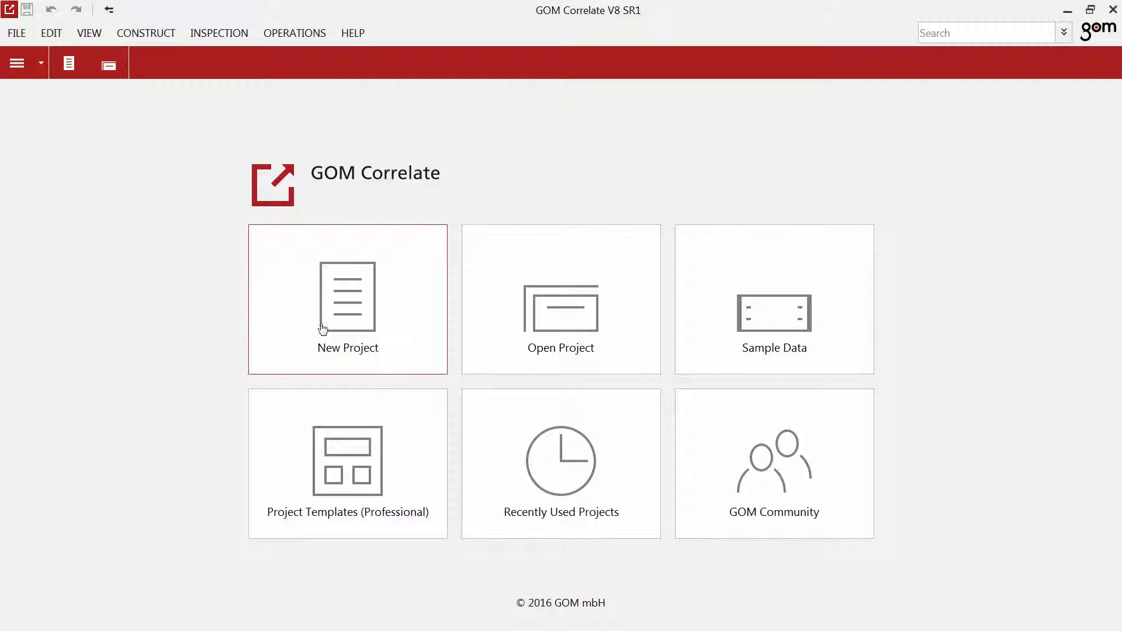
mouse_move(561, 318)
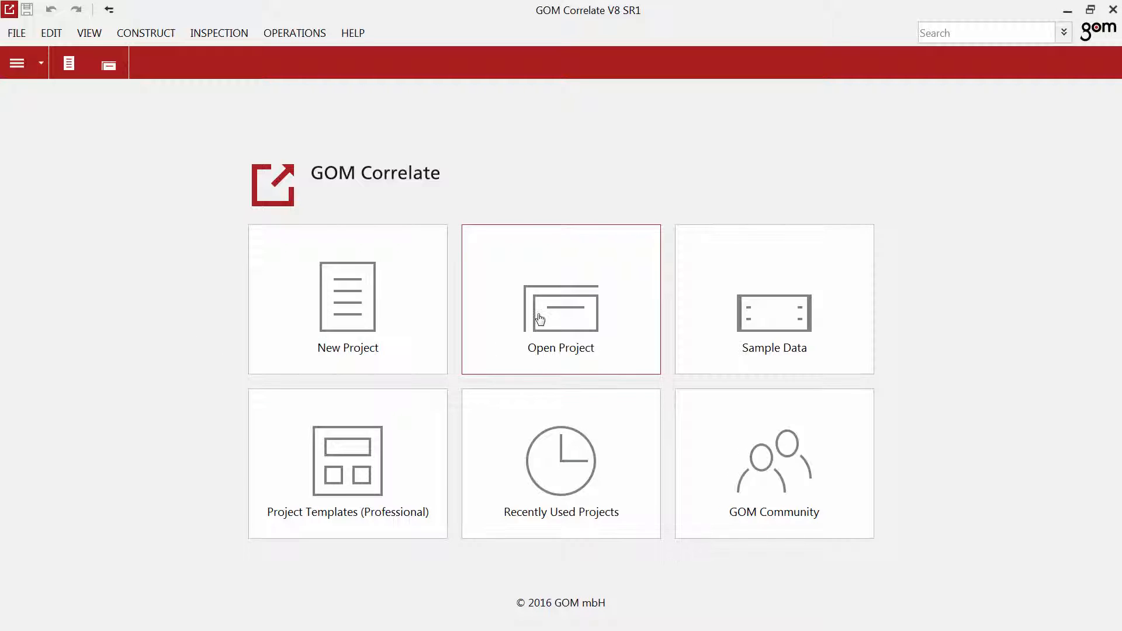
Step: From the start screen, download the sample data via GOM Community and list the four GOM Testing Object projects
left_click(561, 463)
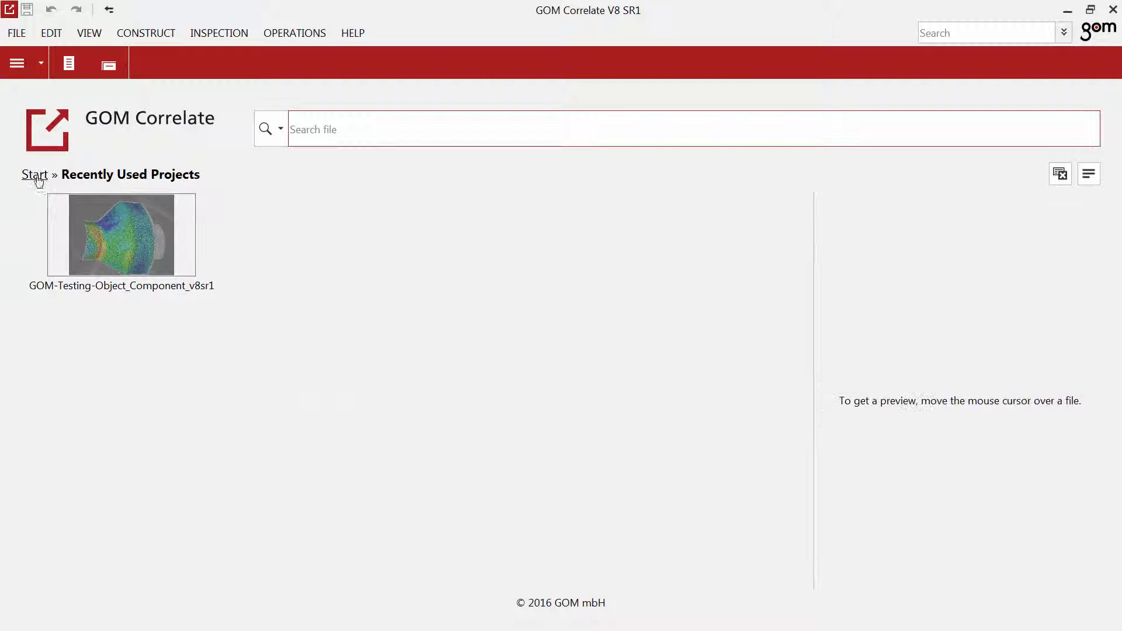
left_click(34, 176)
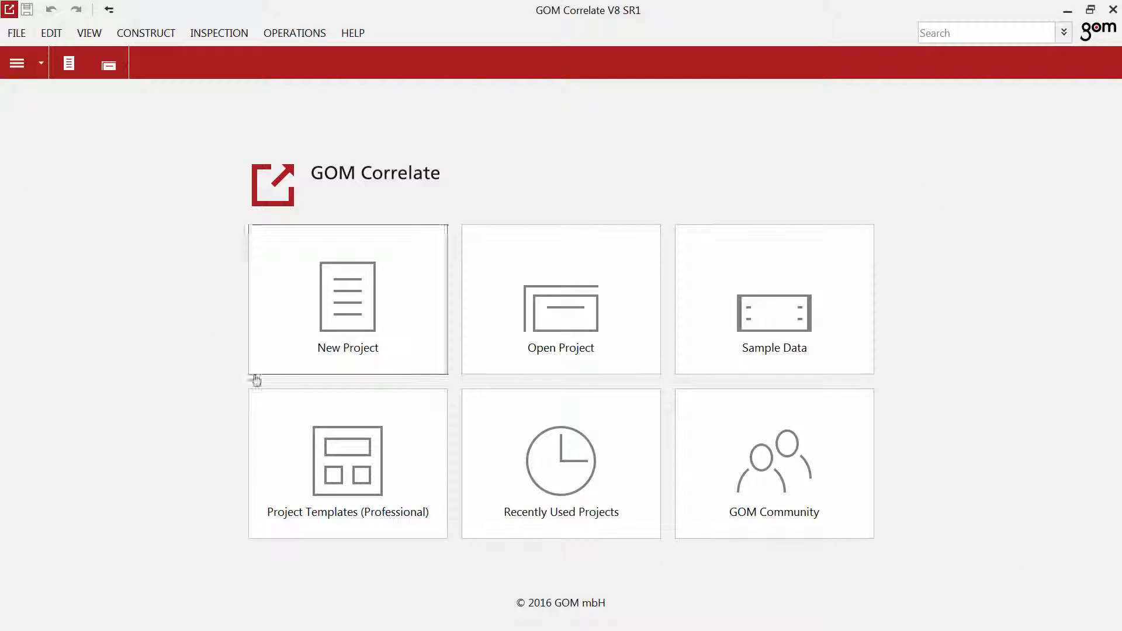
mouse_move(766, 472)
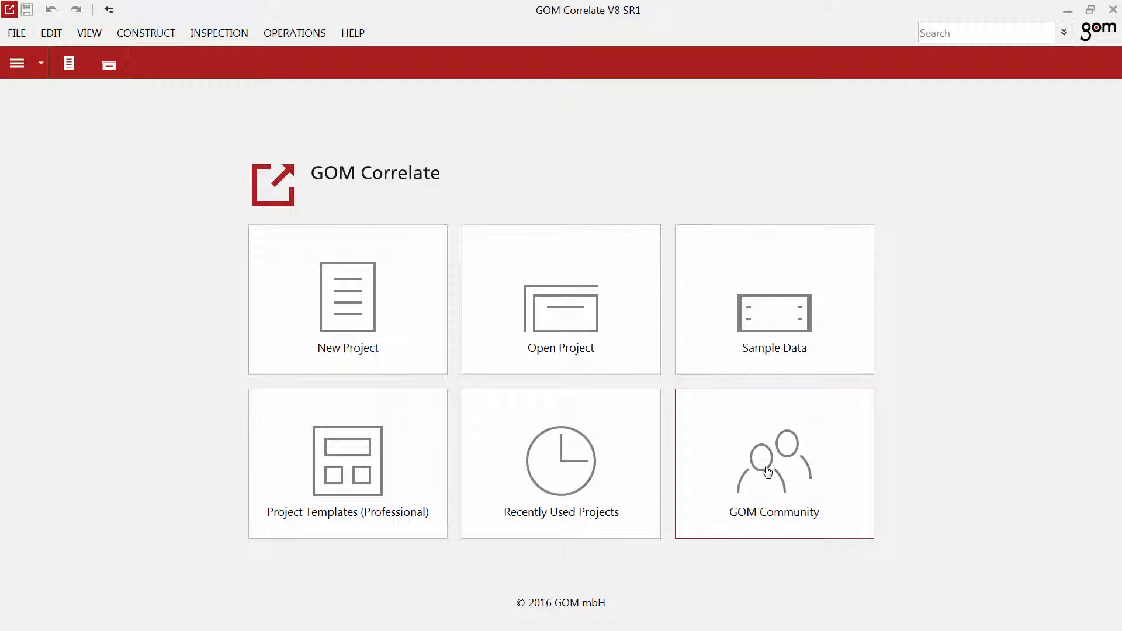
left_click(774, 463)
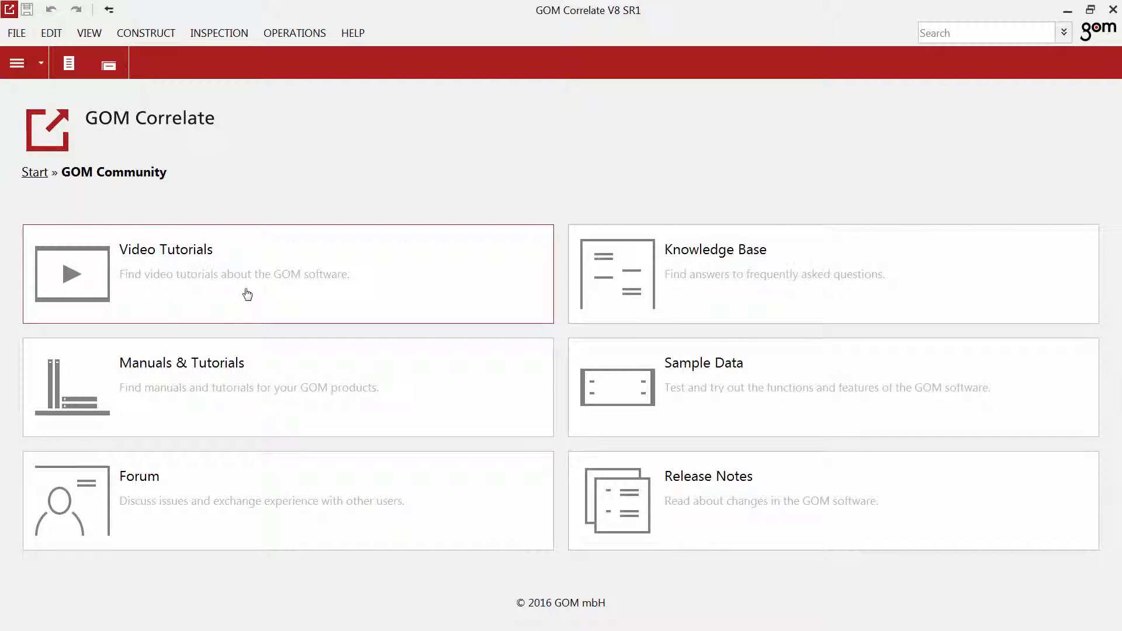
mouse_move(247, 354)
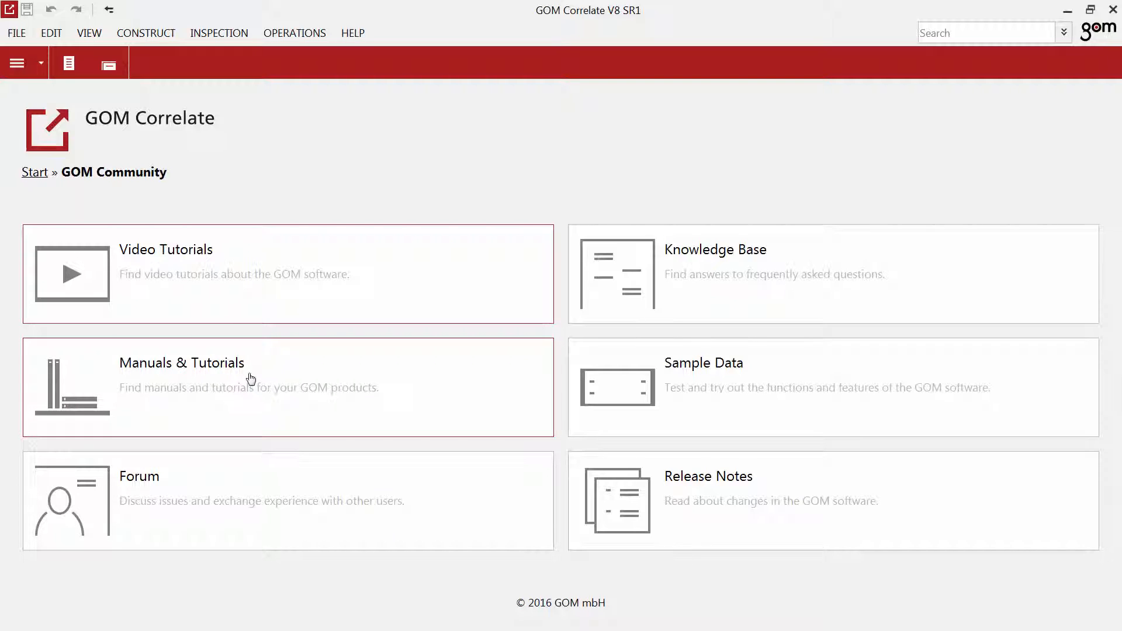
mouse_move(251, 497)
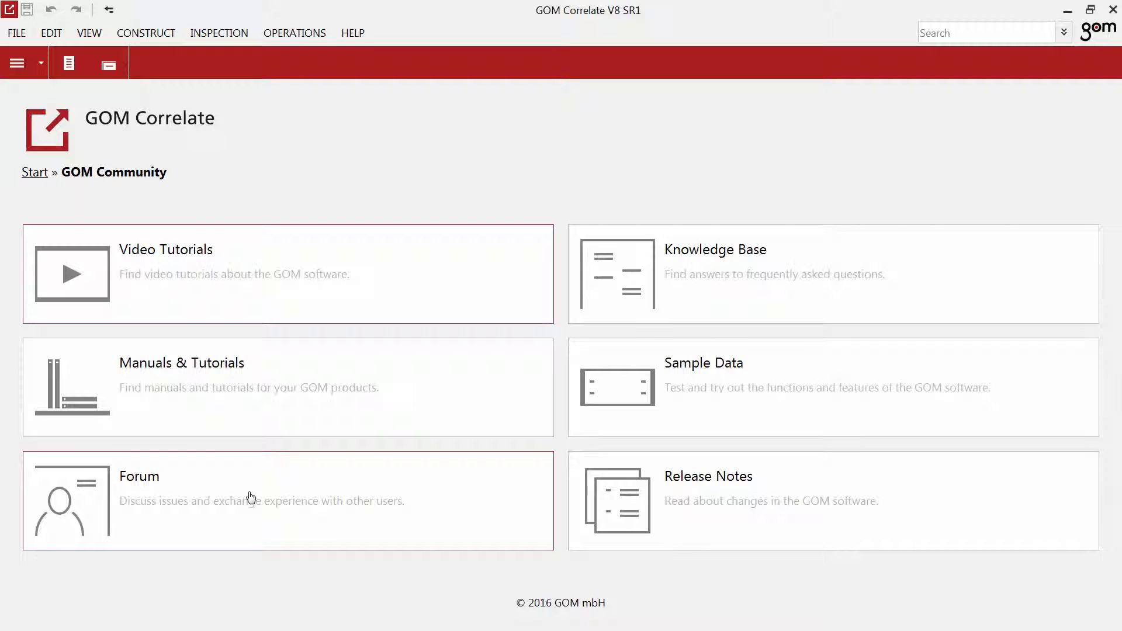
mouse_move(270, 497)
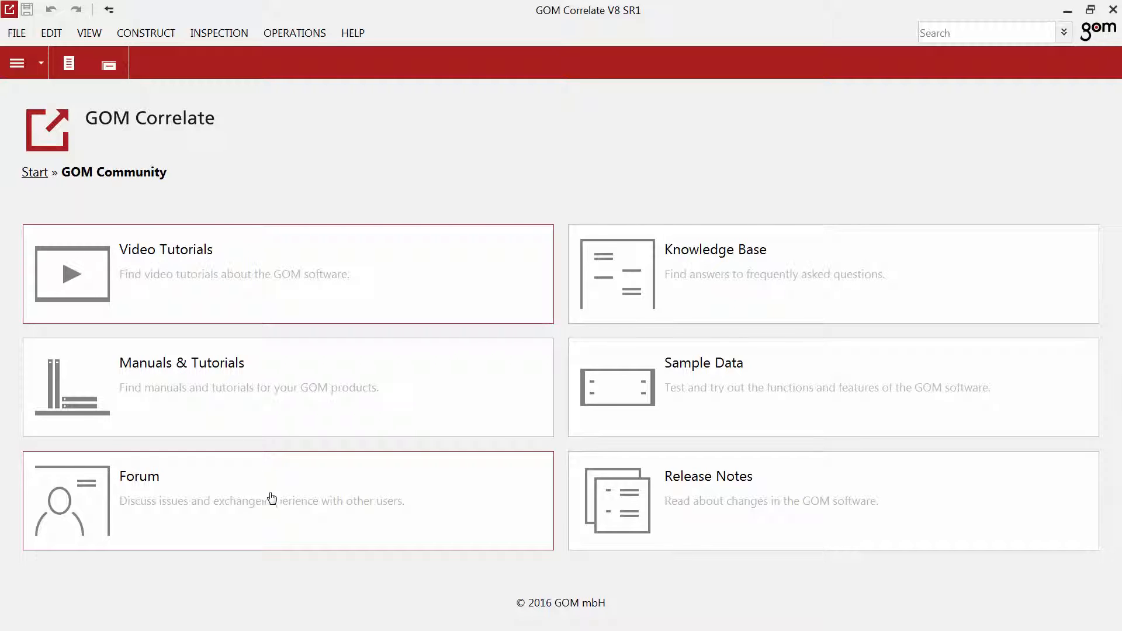
mouse_move(624, 303)
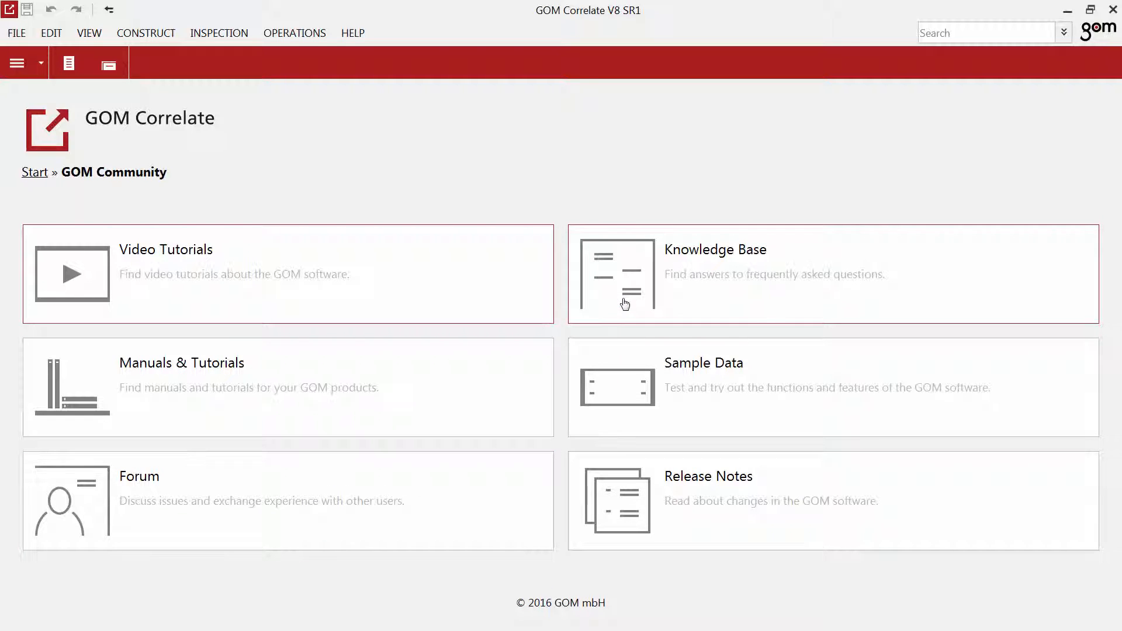
mouse_move(635, 496)
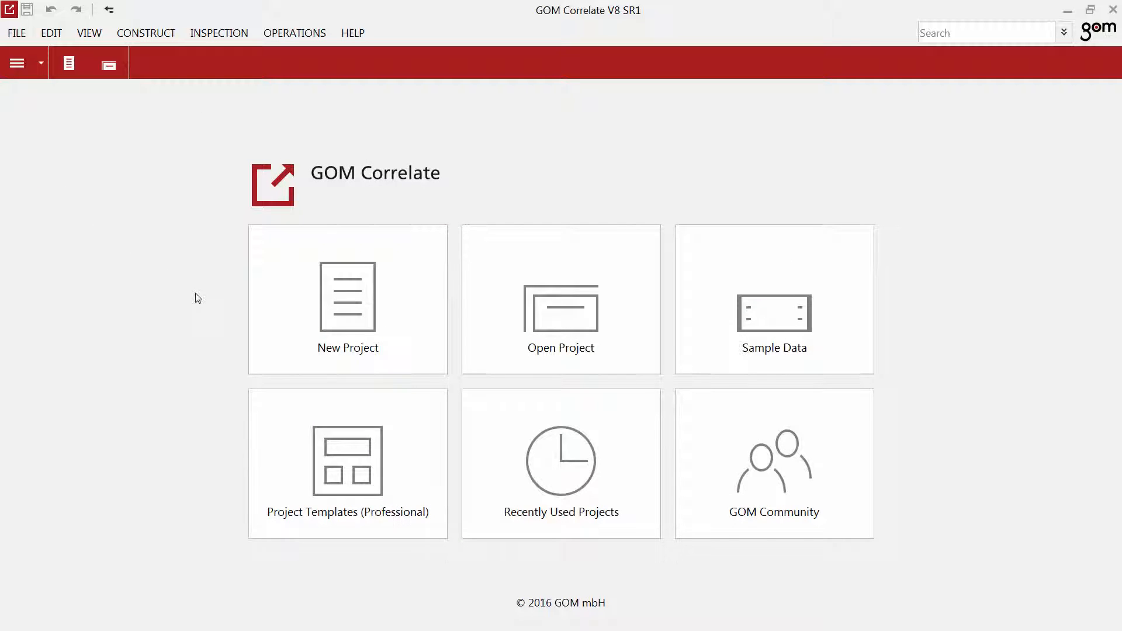
mouse_move(724, 337)
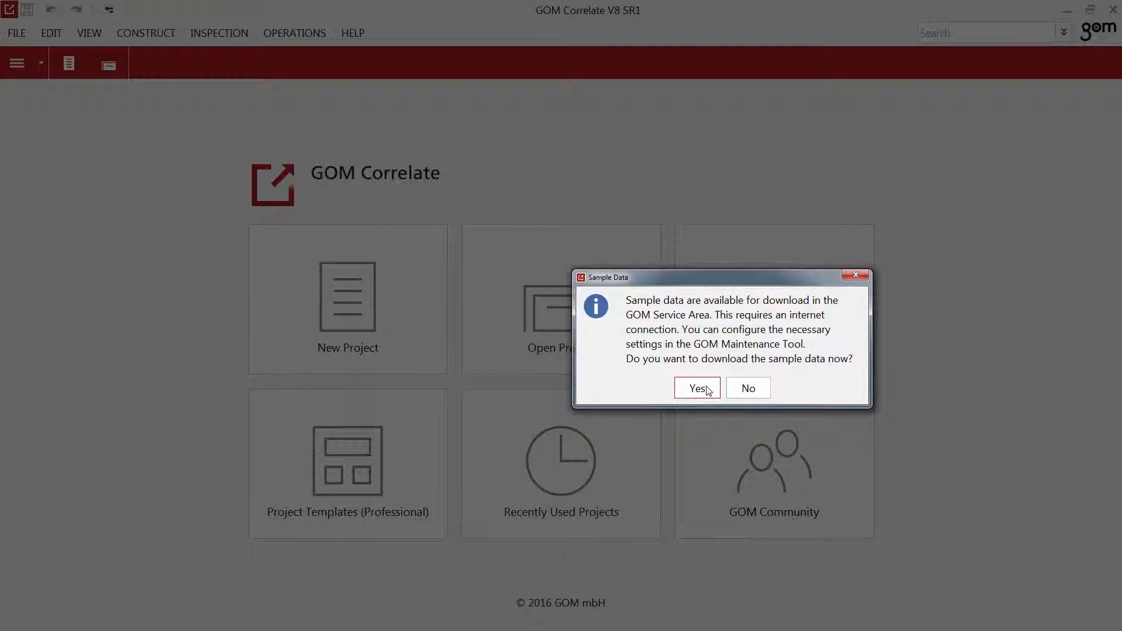
left_click(696, 389)
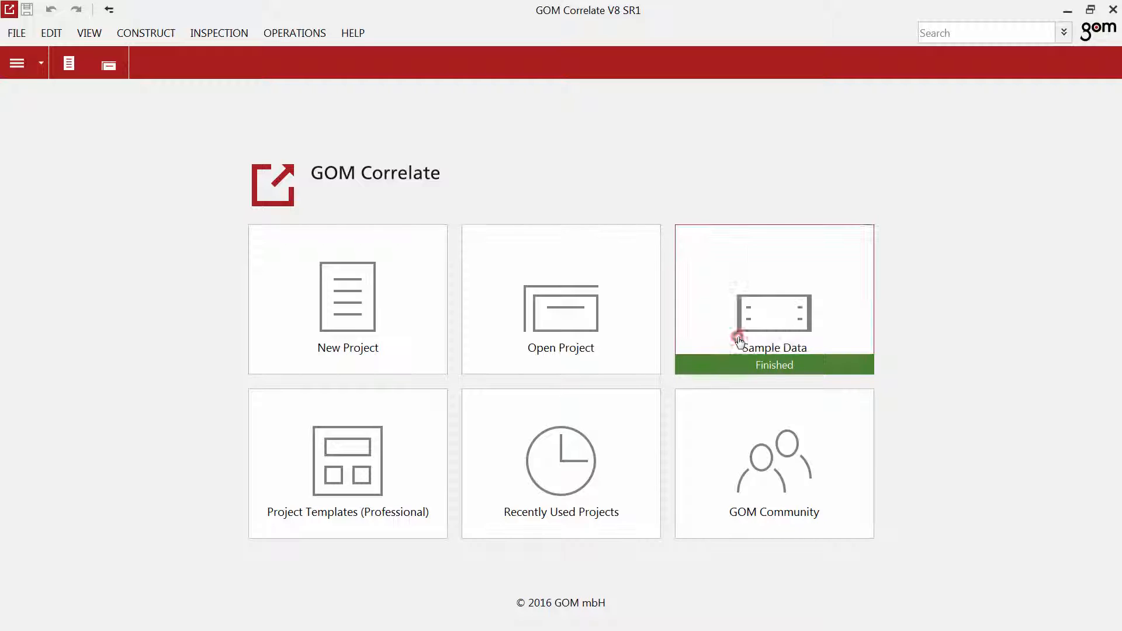
left_click(774, 299)
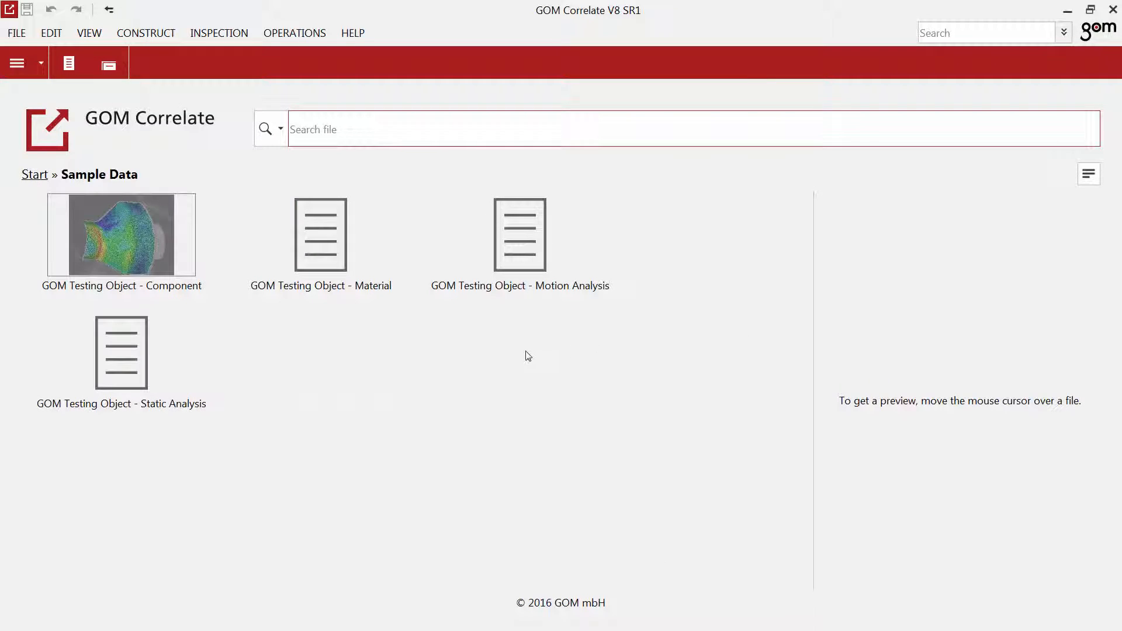
mouse_move(128, 262)
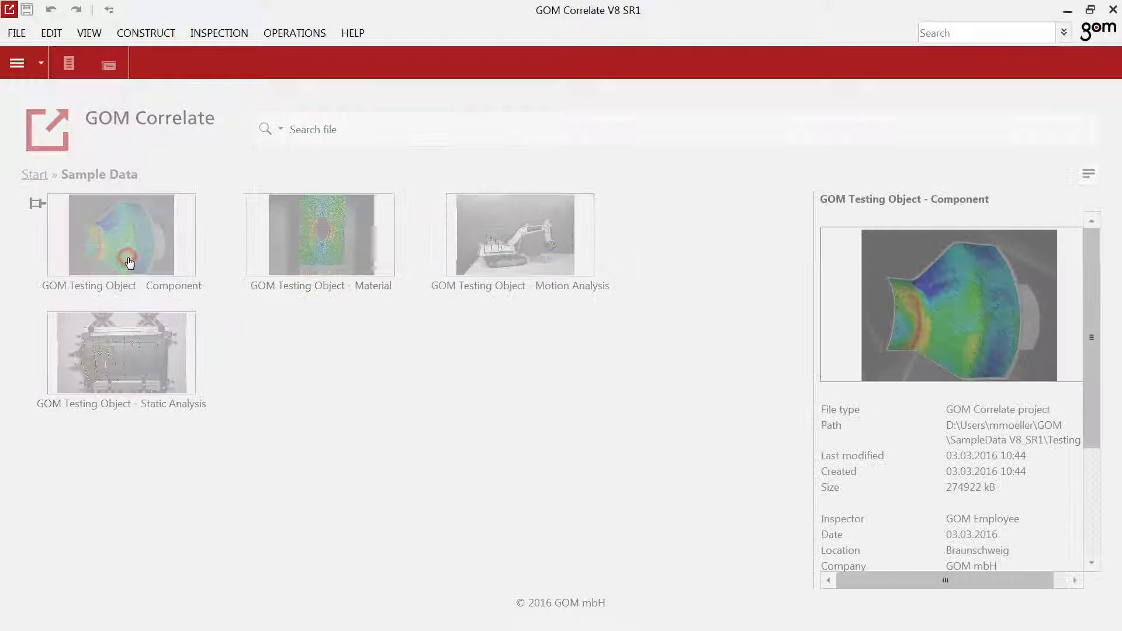
Step: Open the GOM Testing Object - Component project and orbit its colour-mapped deviation surface
double_click(121, 235)
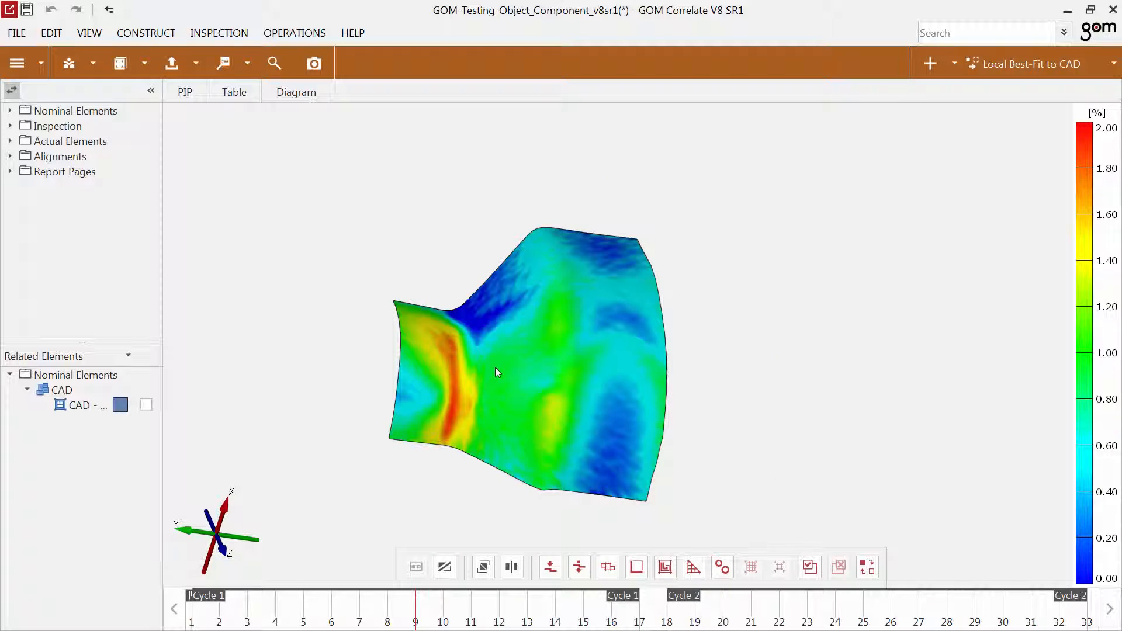
left_click_drag(497, 372, 435, 360)
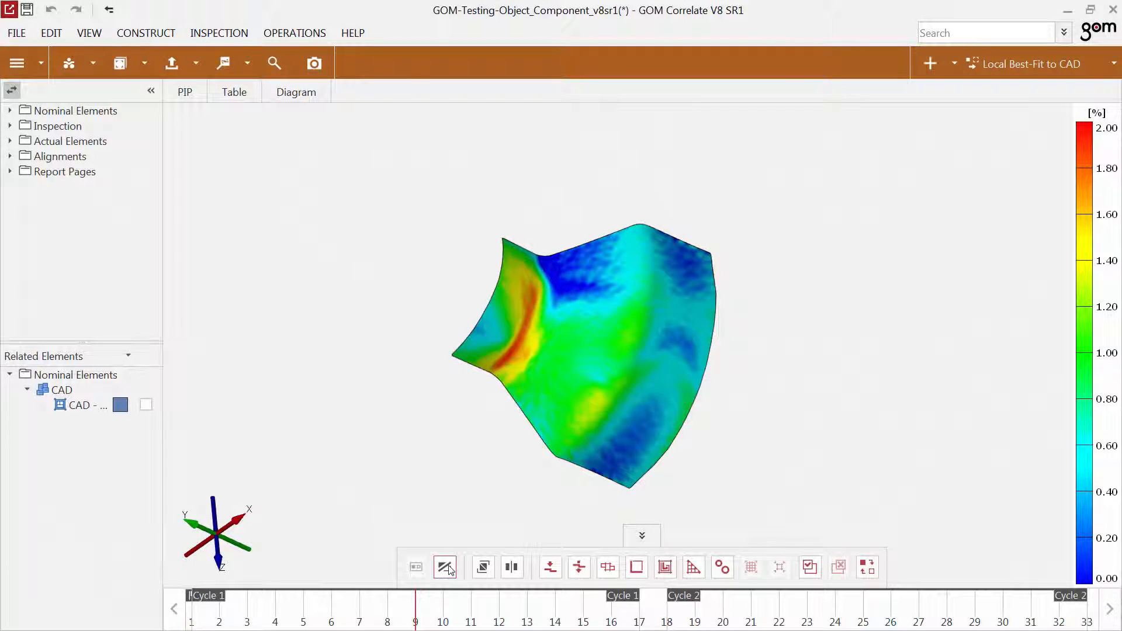
mouse_move(444, 567)
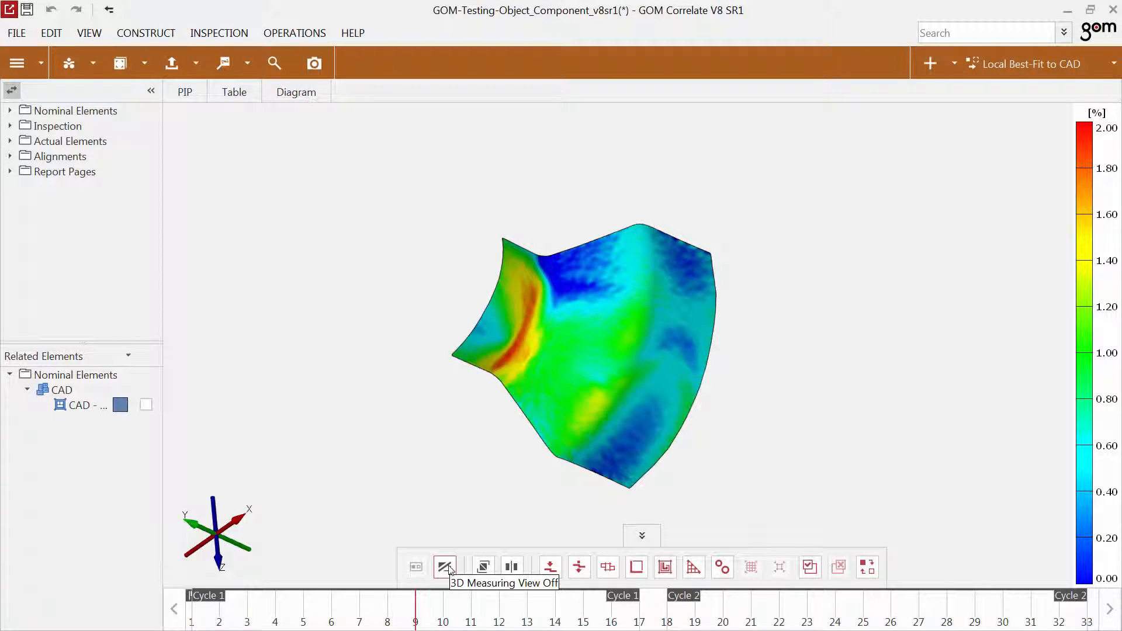
Step: Turn the 3D measuring view off so results overlay the stage 7 camera image
left_click(444, 567)
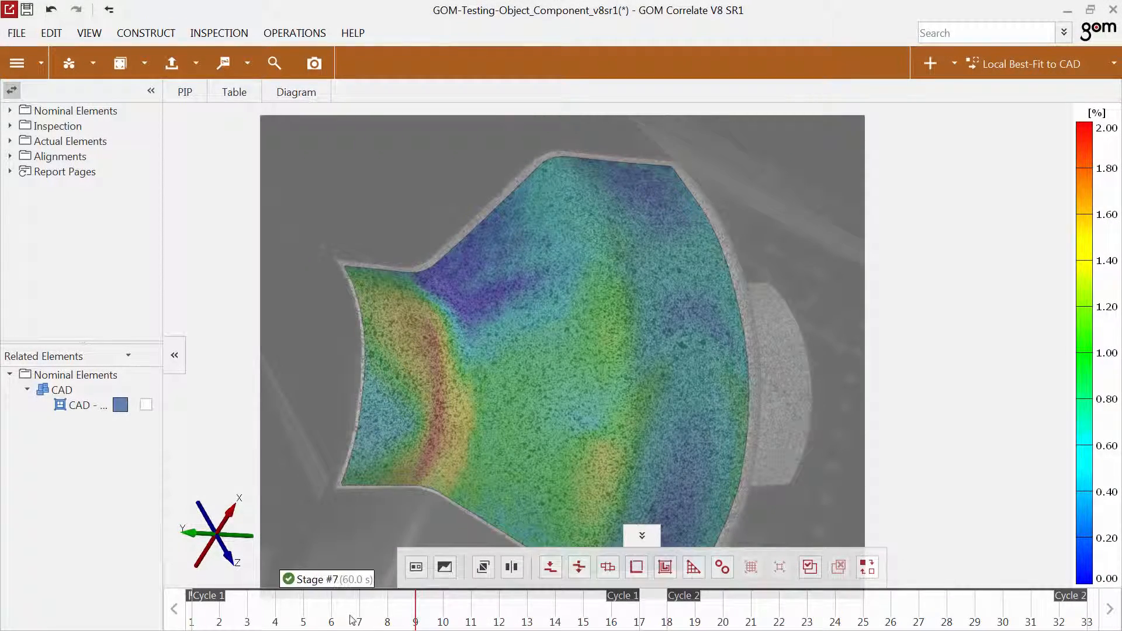
Step: Scrub the stage timeline through stage 18, check the Timeline options, and settle on stage 26
left_click(331, 620)
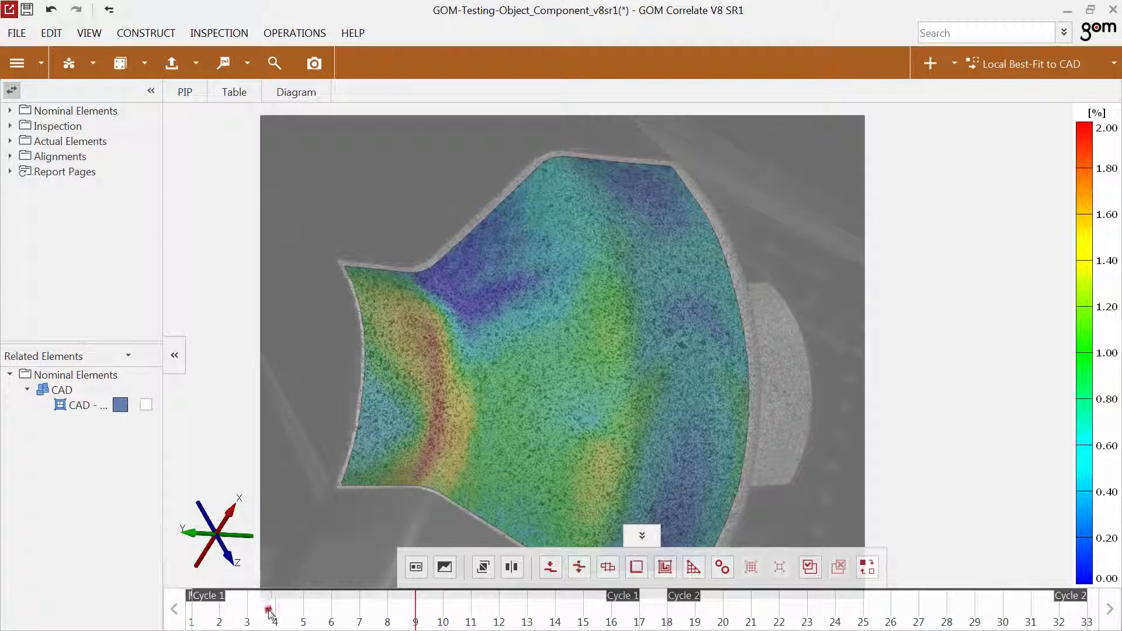
left_click_drag(271, 610, 415, 610)
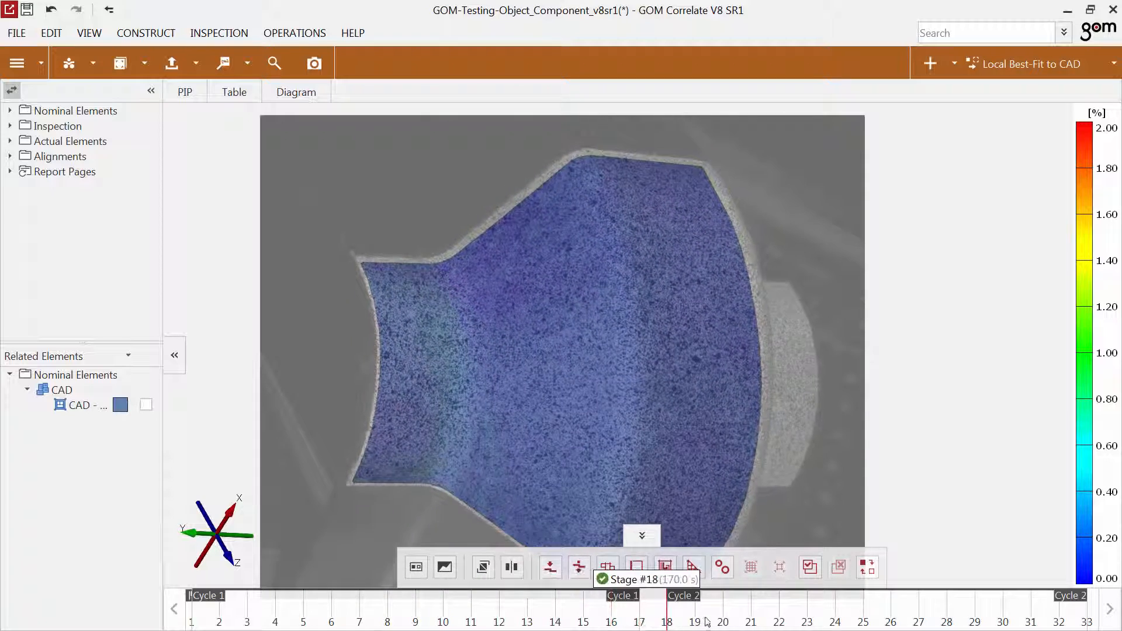
left_click(863, 622)
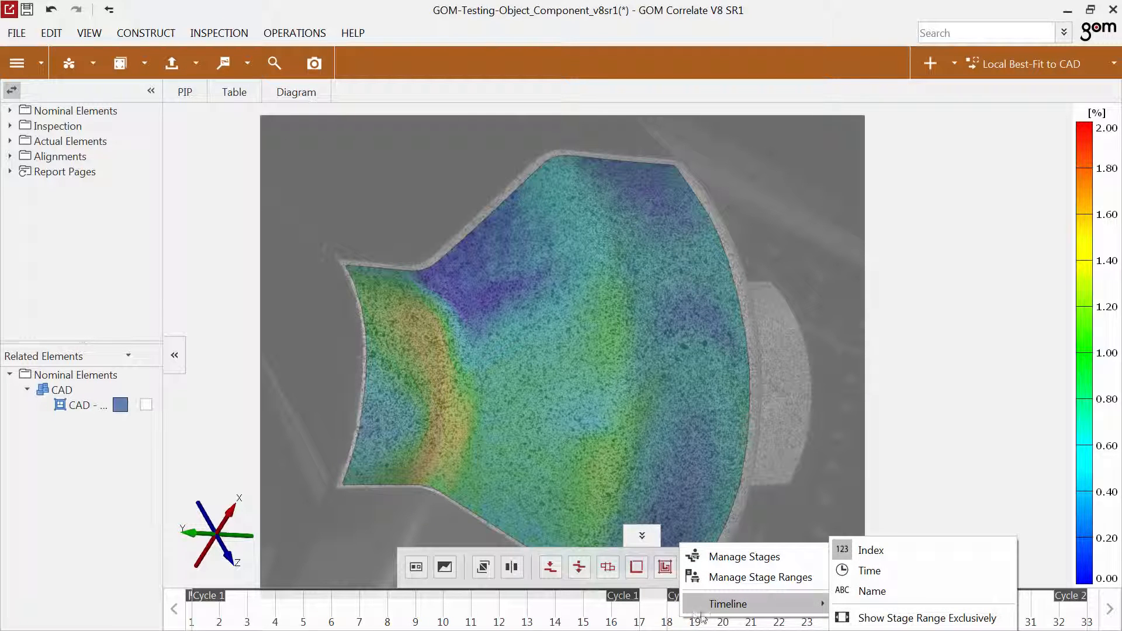
left_click(869, 571)
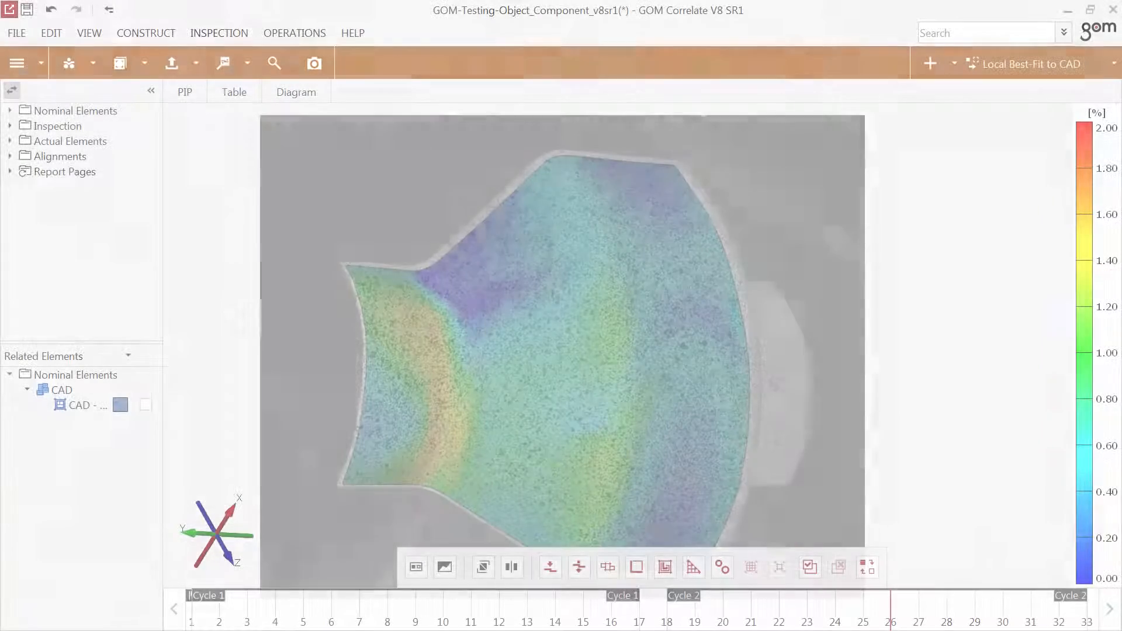
left_click(40, 63)
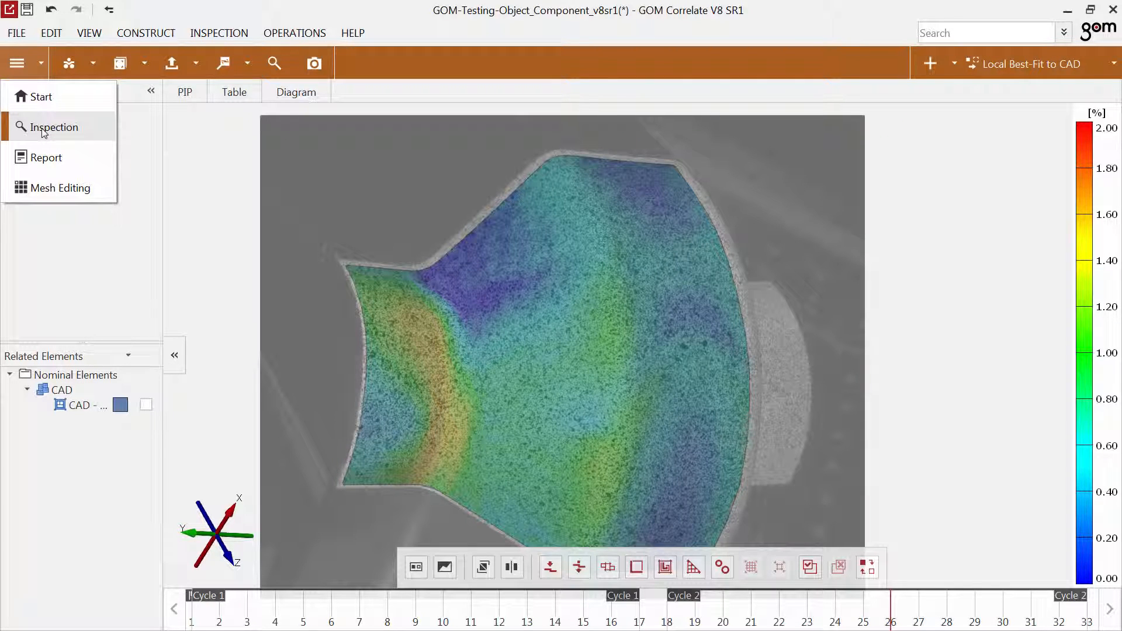
mouse_move(61, 188)
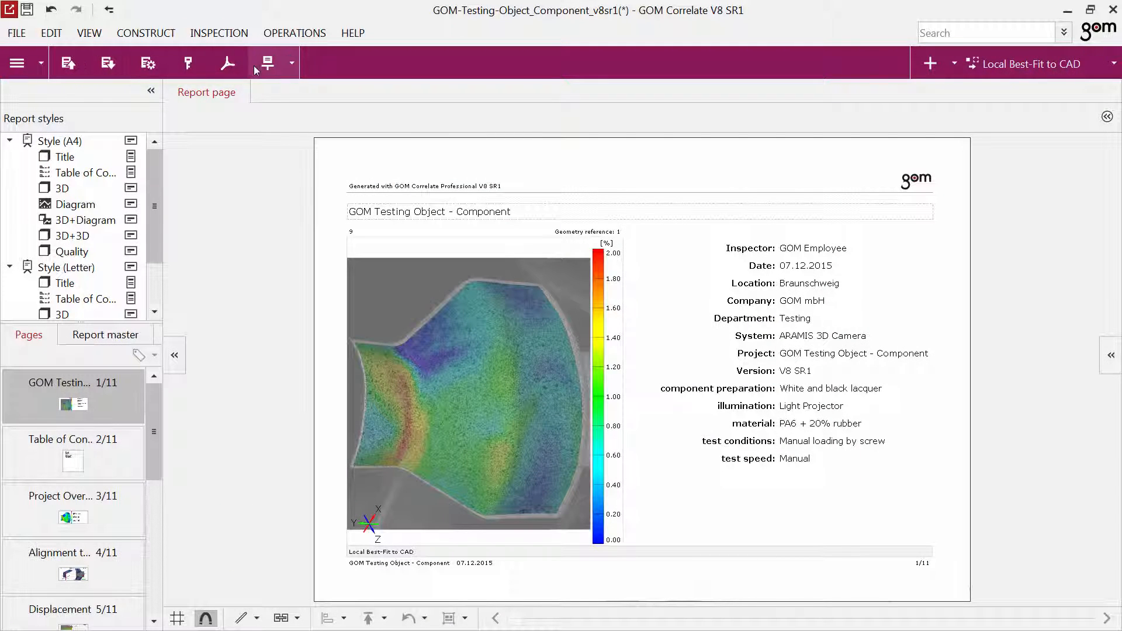
left_click(17, 63)
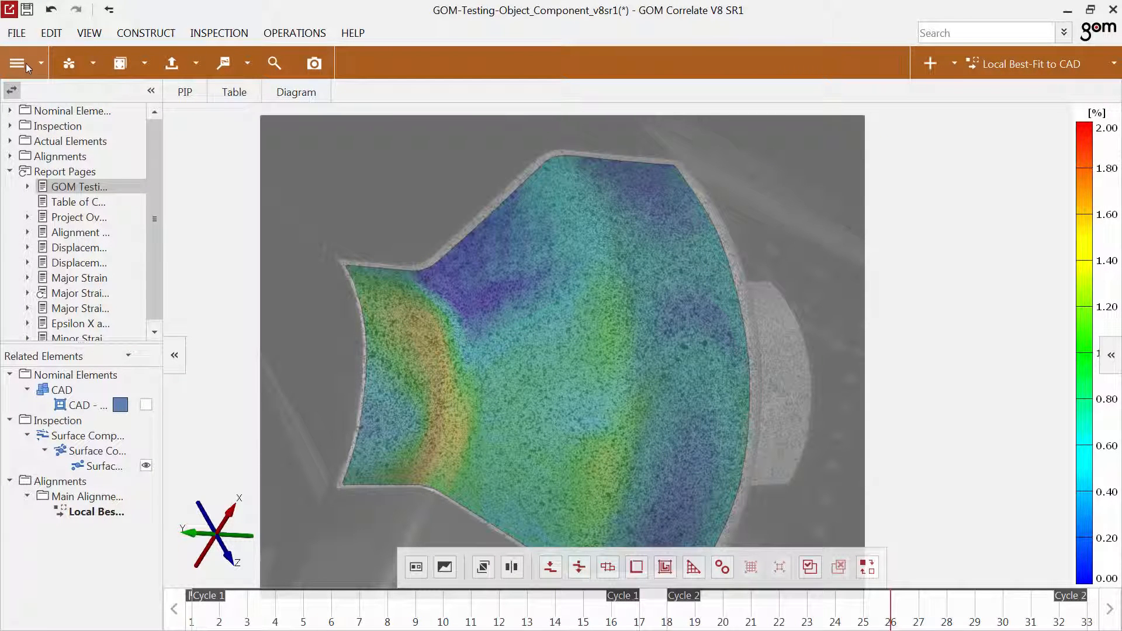
left_click(17, 63)
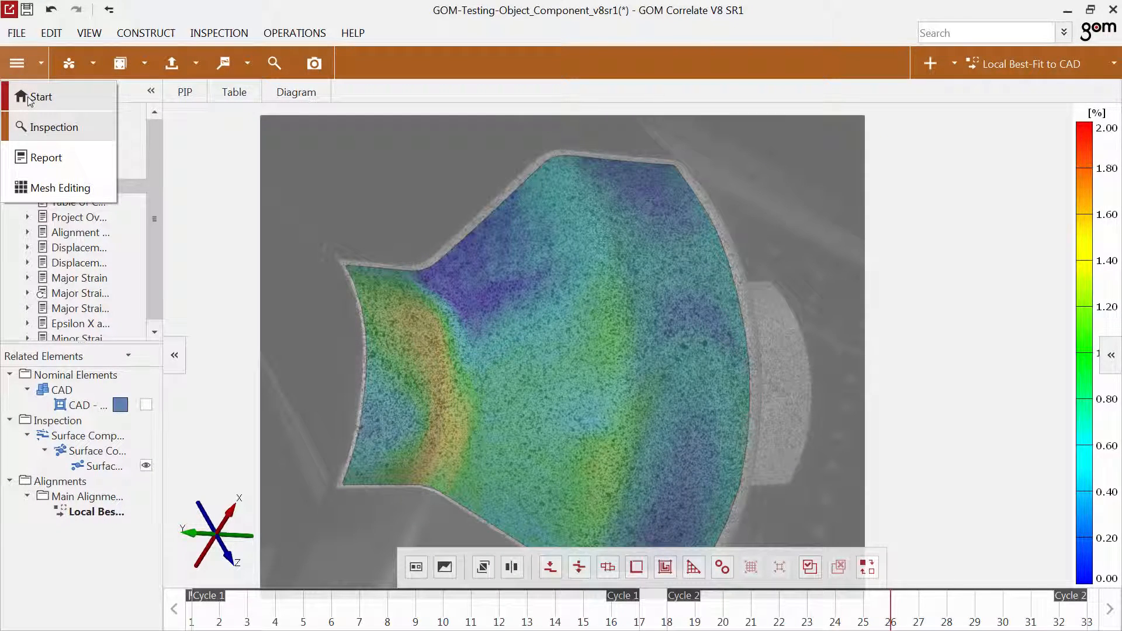
left_click(41, 96)
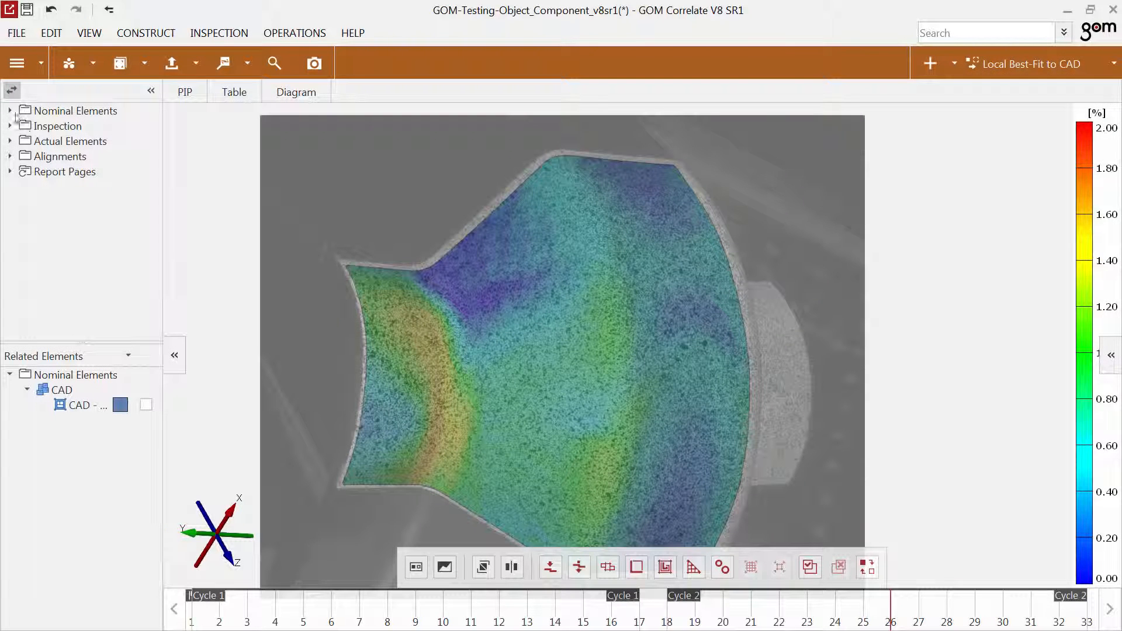
Step: Expand Nominal Elements, Inspection and Actual Elements and show the CAD model over the camera image
left_click(10, 111)
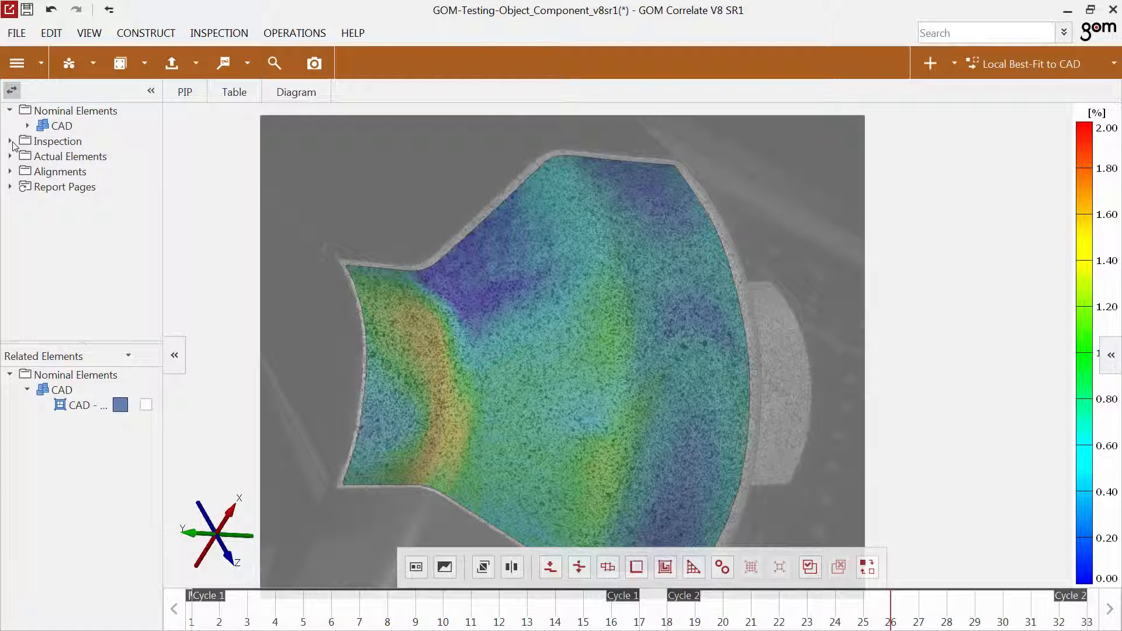
left_click(10, 141)
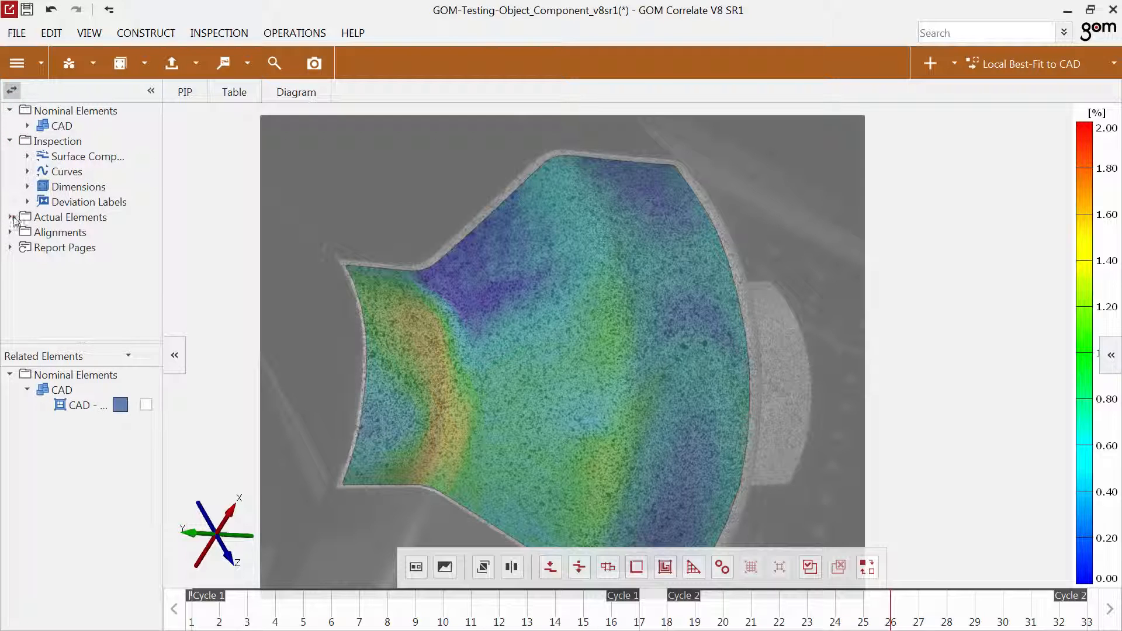
left_click(10, 216)
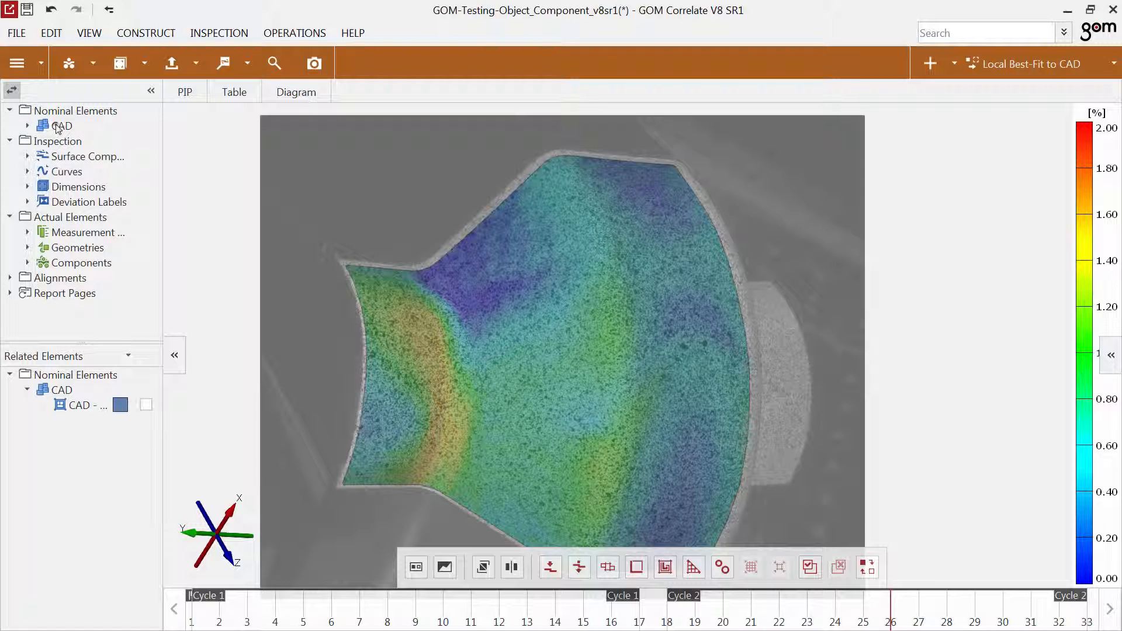
left_click_drag(63, 125, 268, 169)
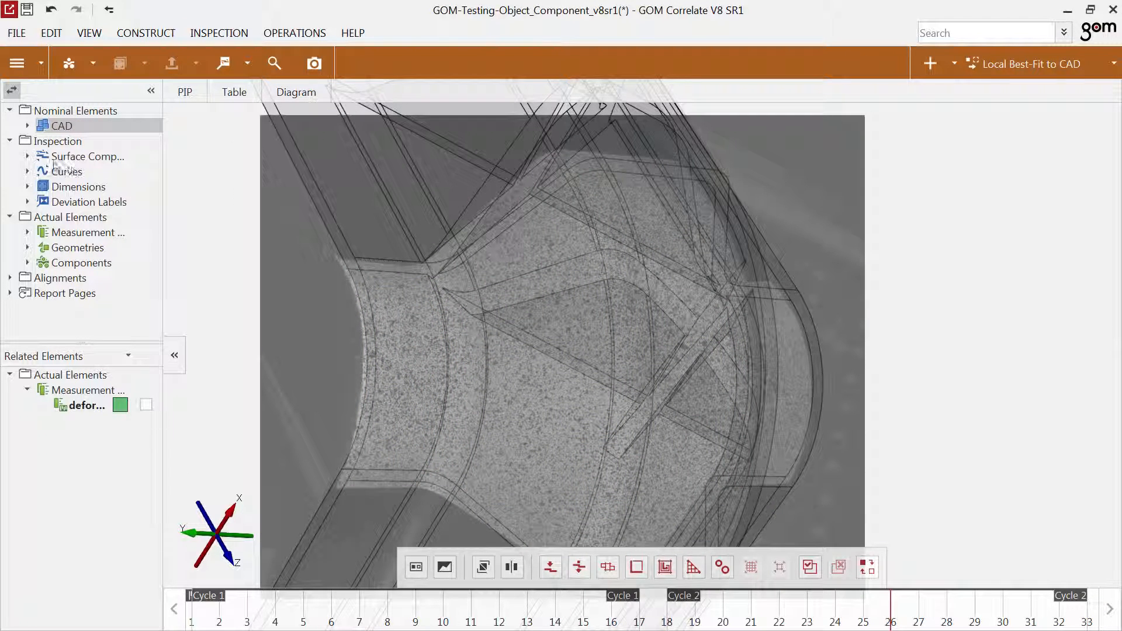
Step: Show the first surface component's colour map with only the Point 1 strain label (+1.60 %) visible
left_click(28, 156)
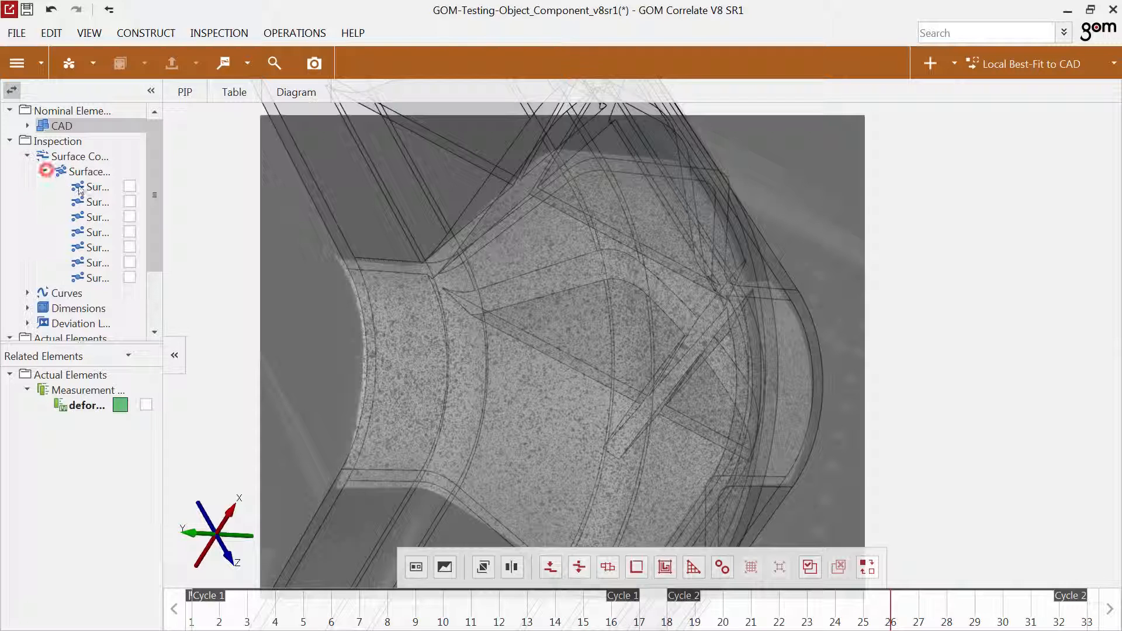
left_click(95, 187)
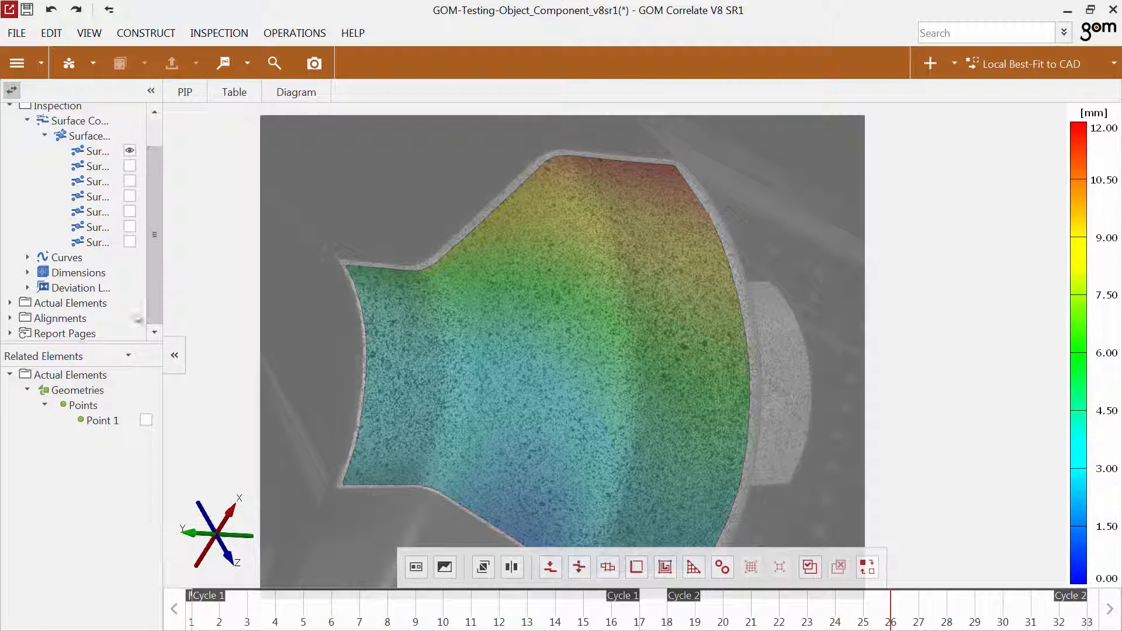
left_click(28, 273)
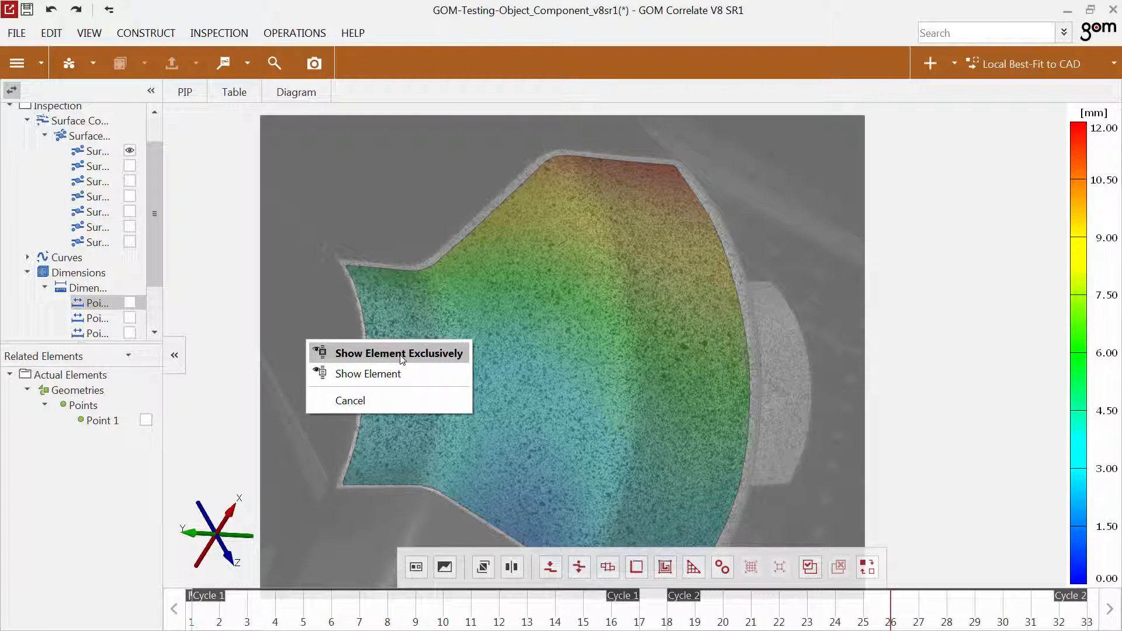
left_click(399, 353)
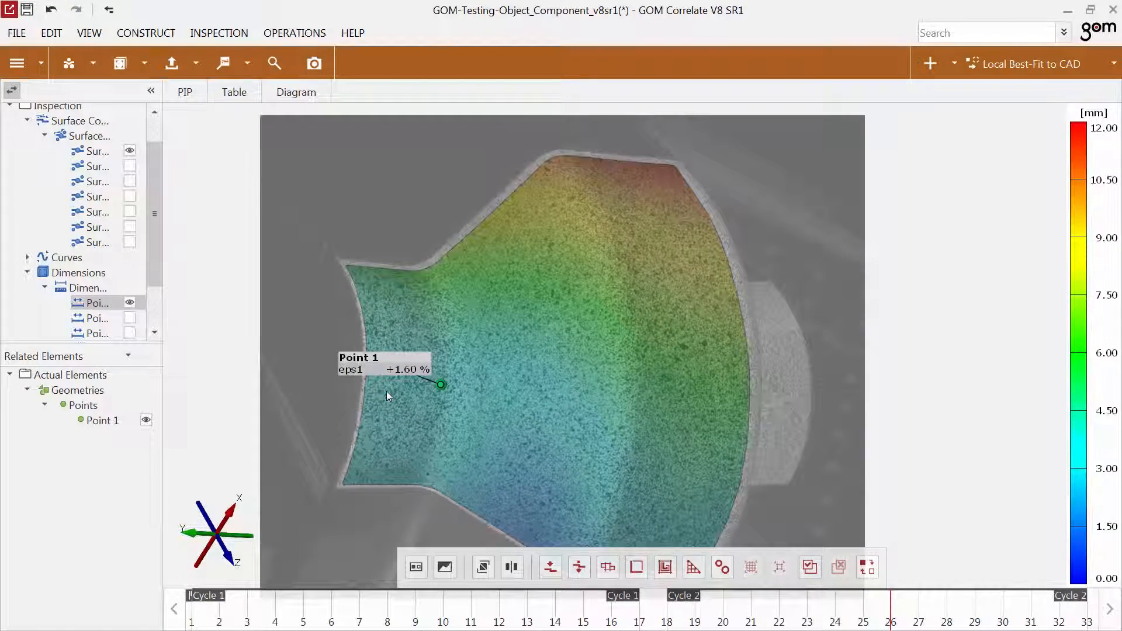
Step: Browse related Measurements and CAD bodies, then list the Elements Not In Report
left_click(128, 356)
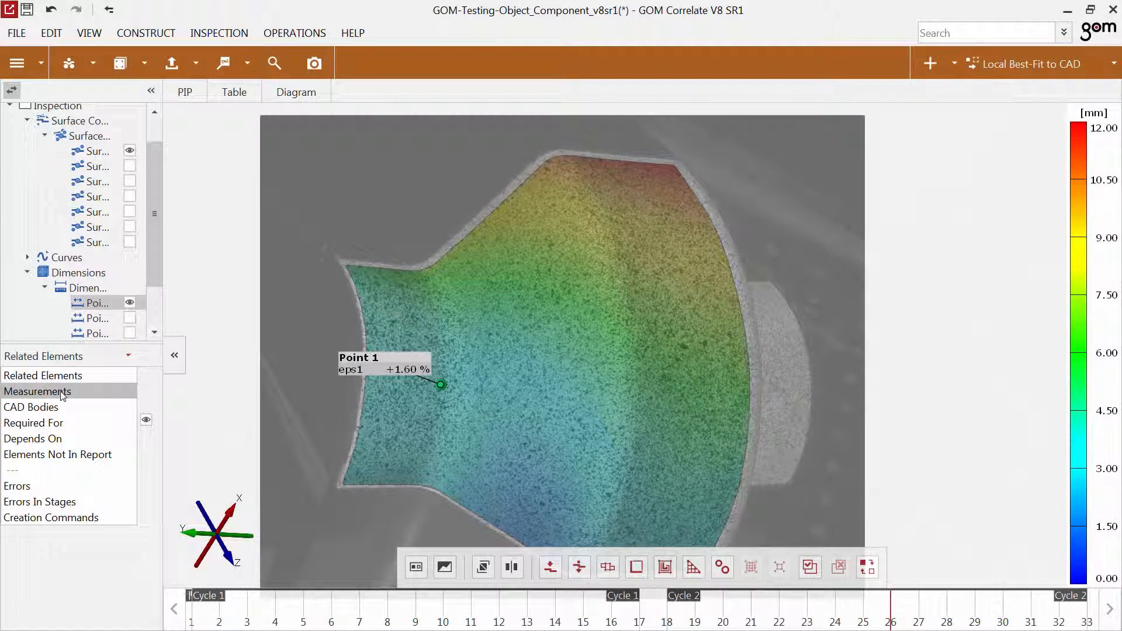
left_click(38, 391)
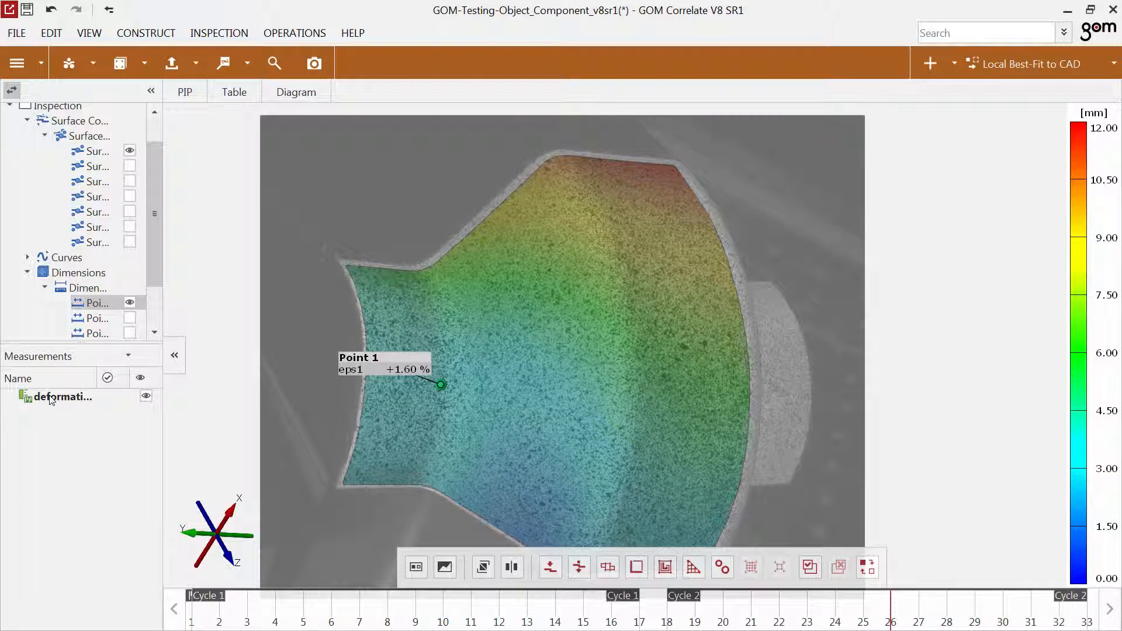
left_click(128, 356)
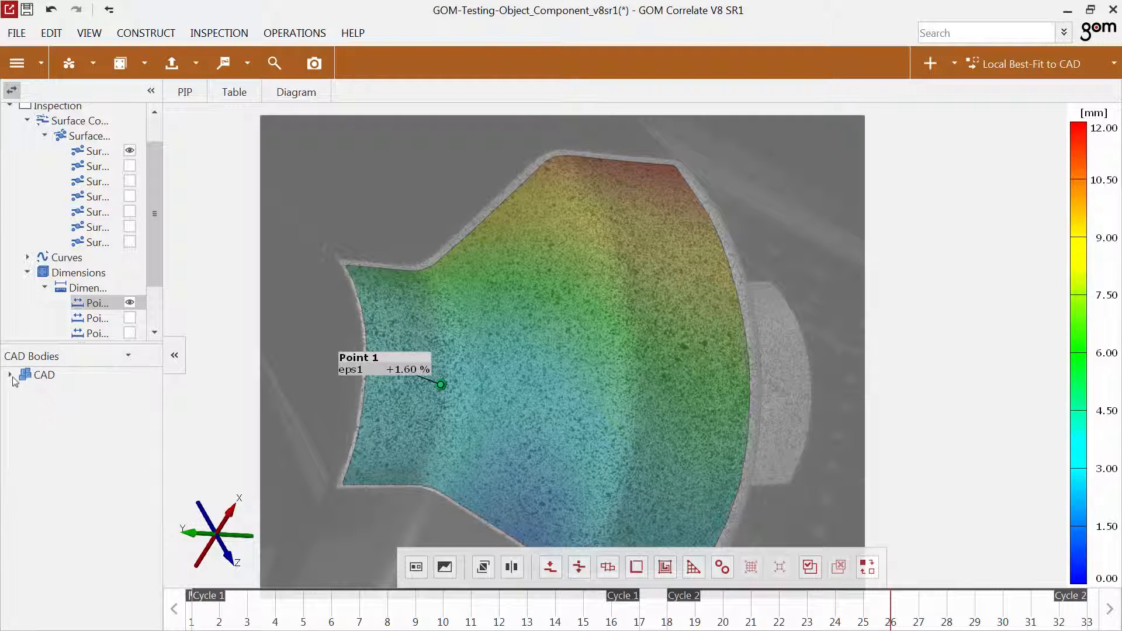
left_click(9, 374)
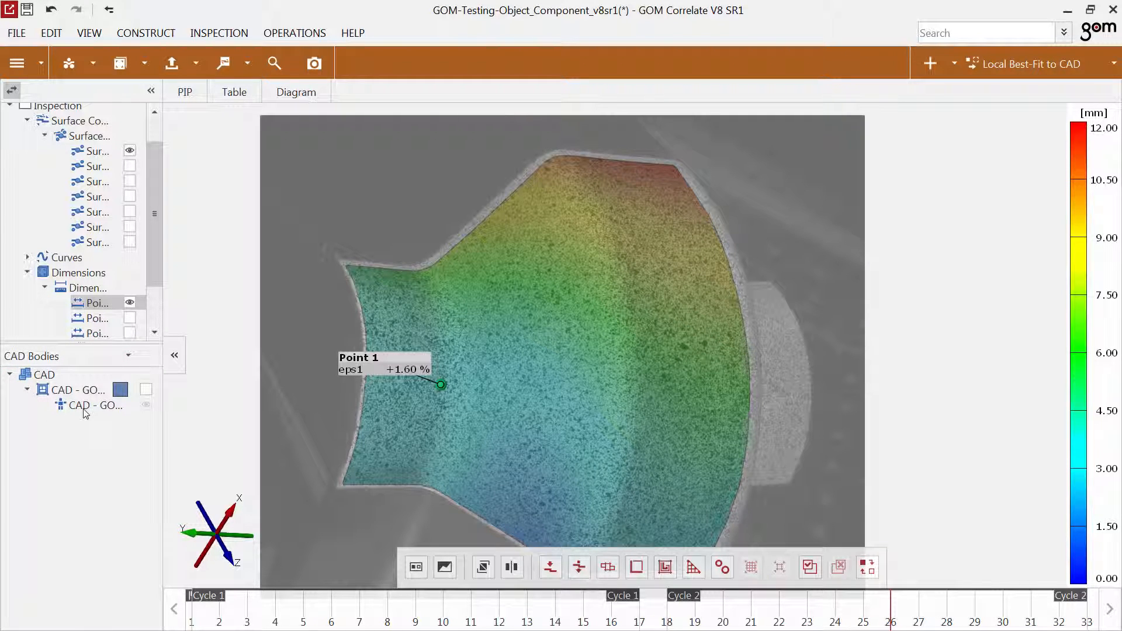
mouse_move(92, 405)
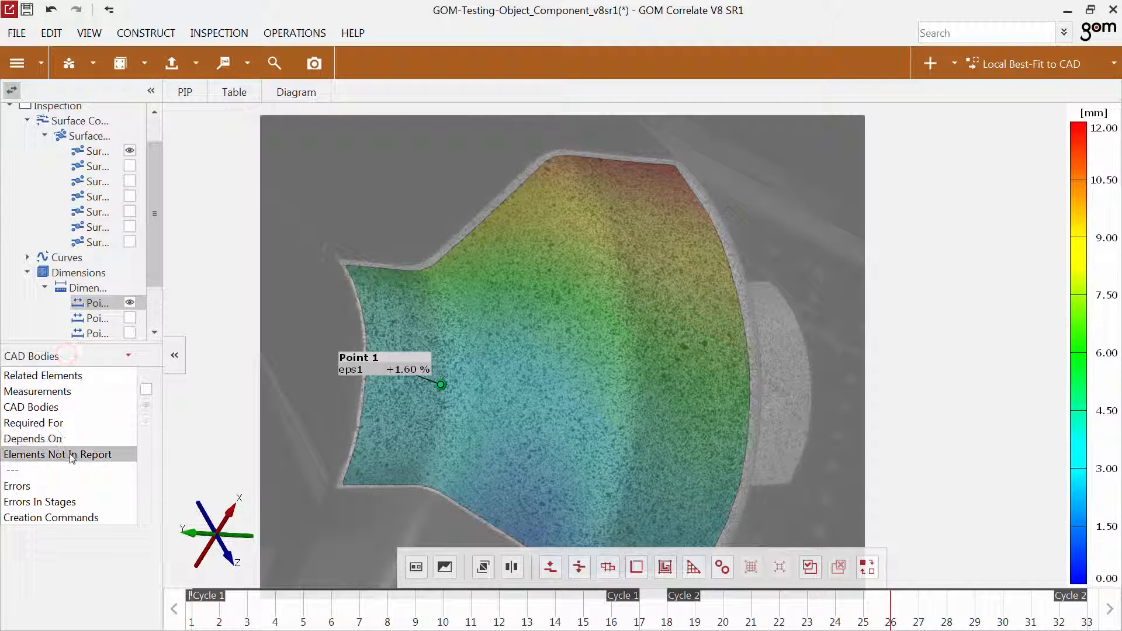
left_click(58, 455)
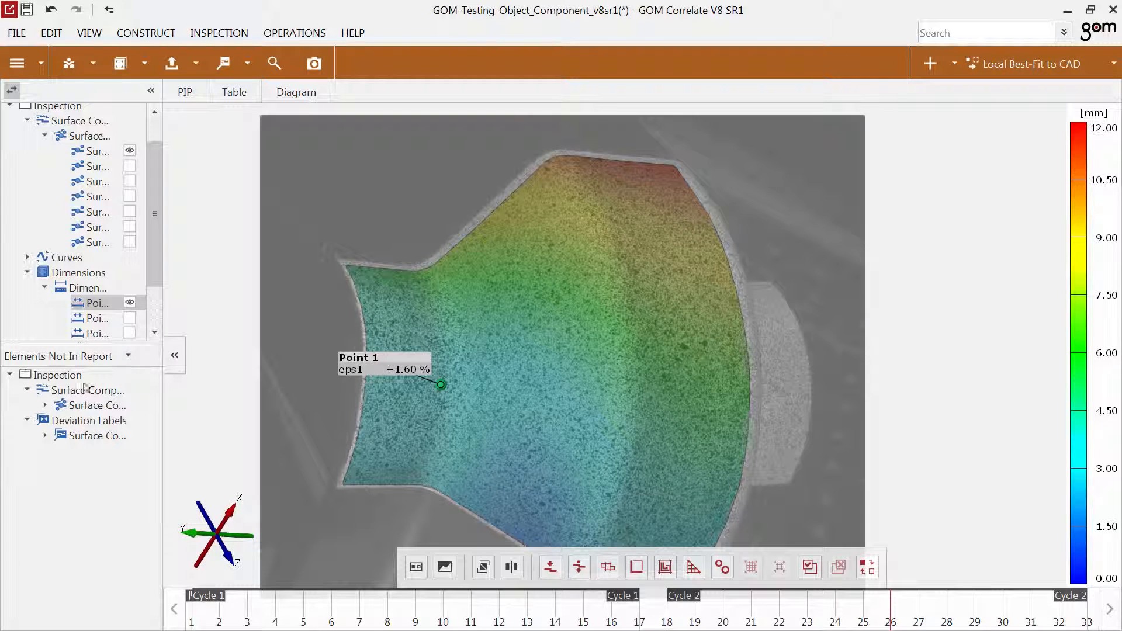
mouse_move(89, 436)
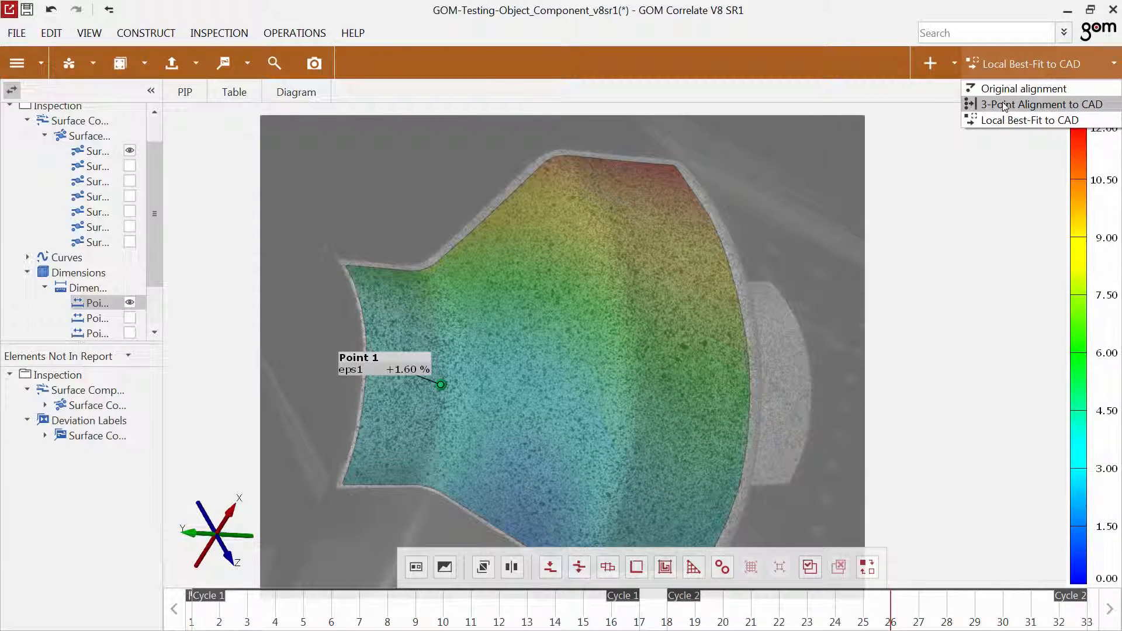
left_click(1043, 104)
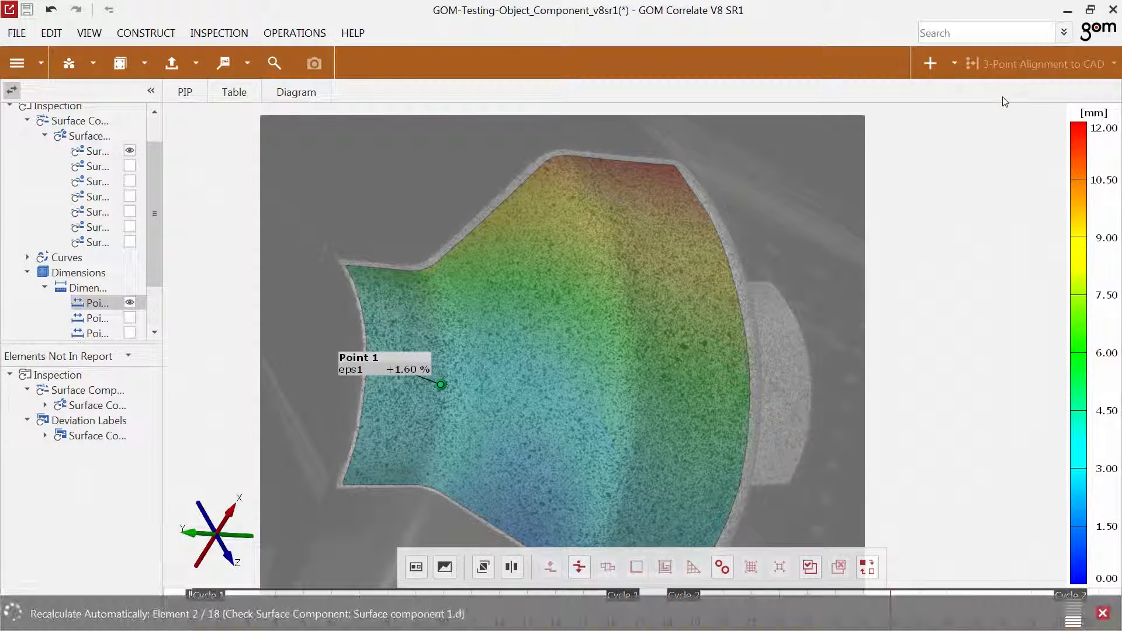
left_click(1042, 64)
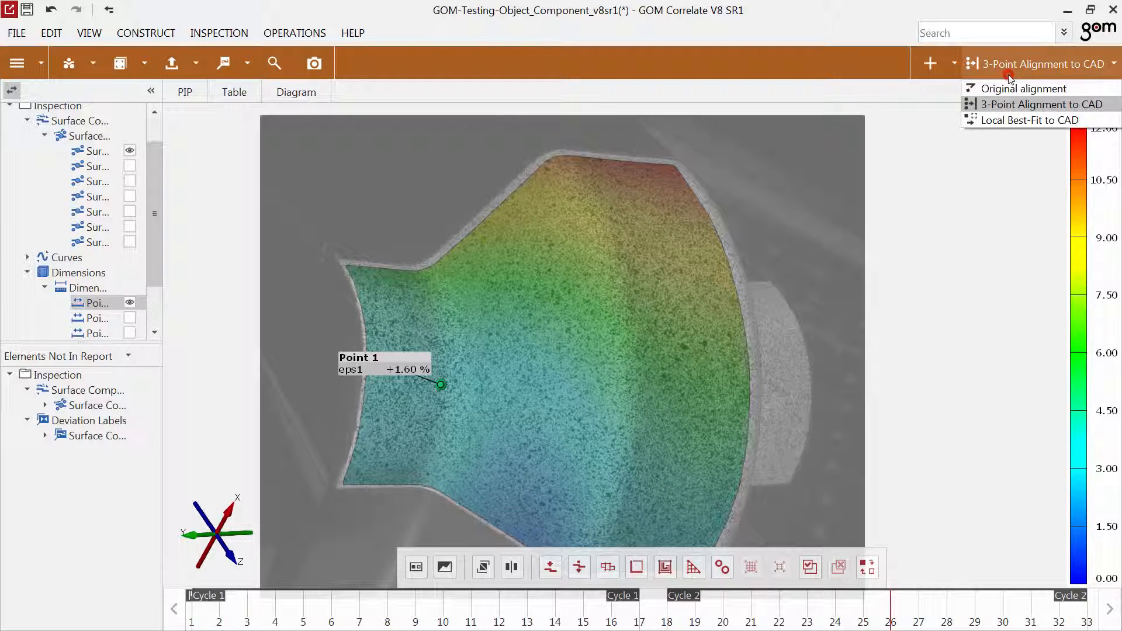
left_click(1030, 119)
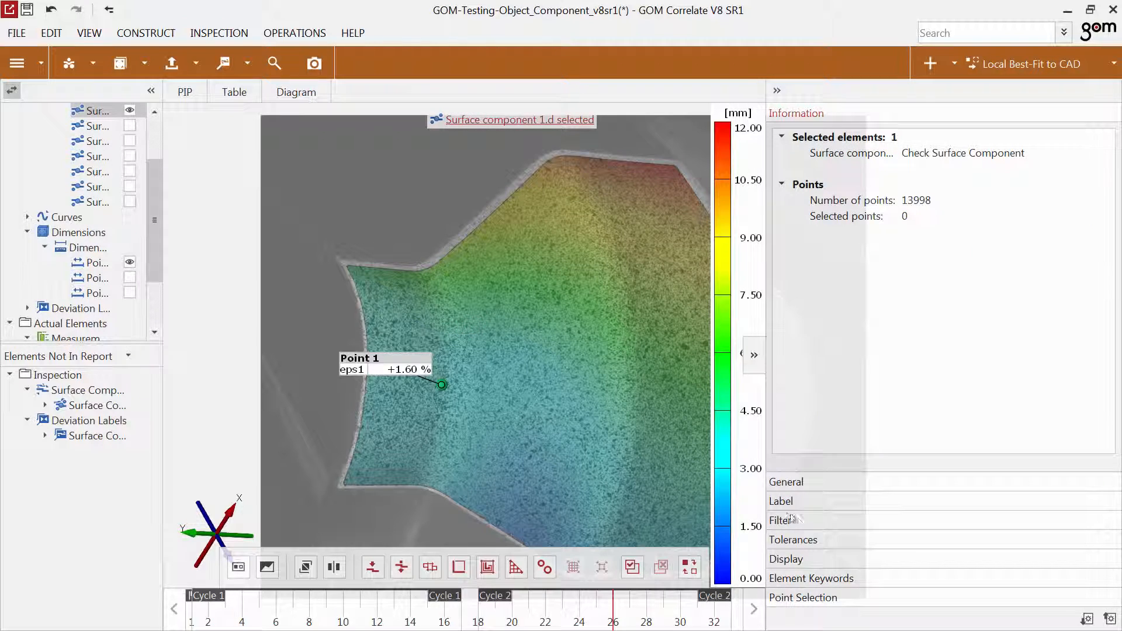
Step: Hide the surface colour map and Point 1 label, leaving only the camera image of the part
left_click(782, 520)
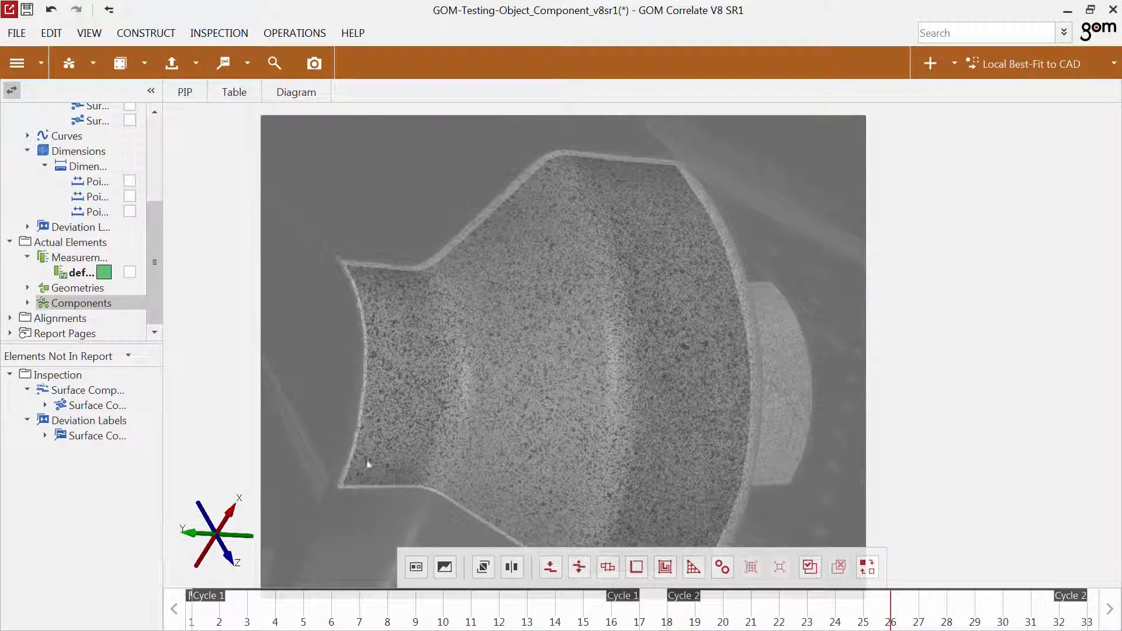
Step: Show the measured surface component exclusively in grey and browse the Edit > Selection in 3D commands
left_click(550, 567)
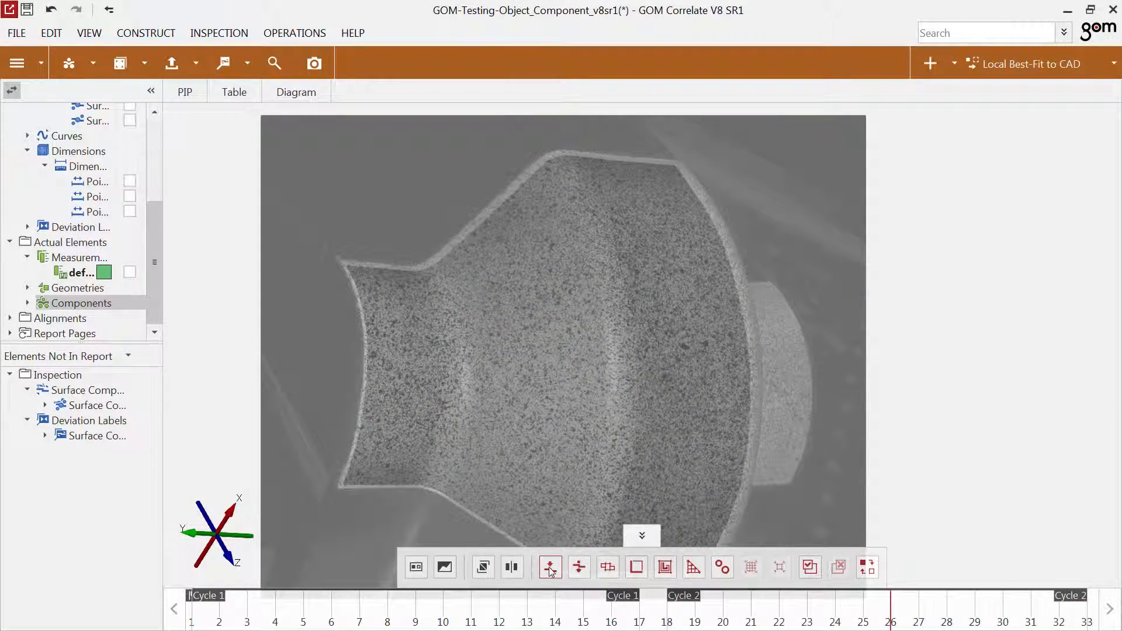
mouse_move(579, 567)
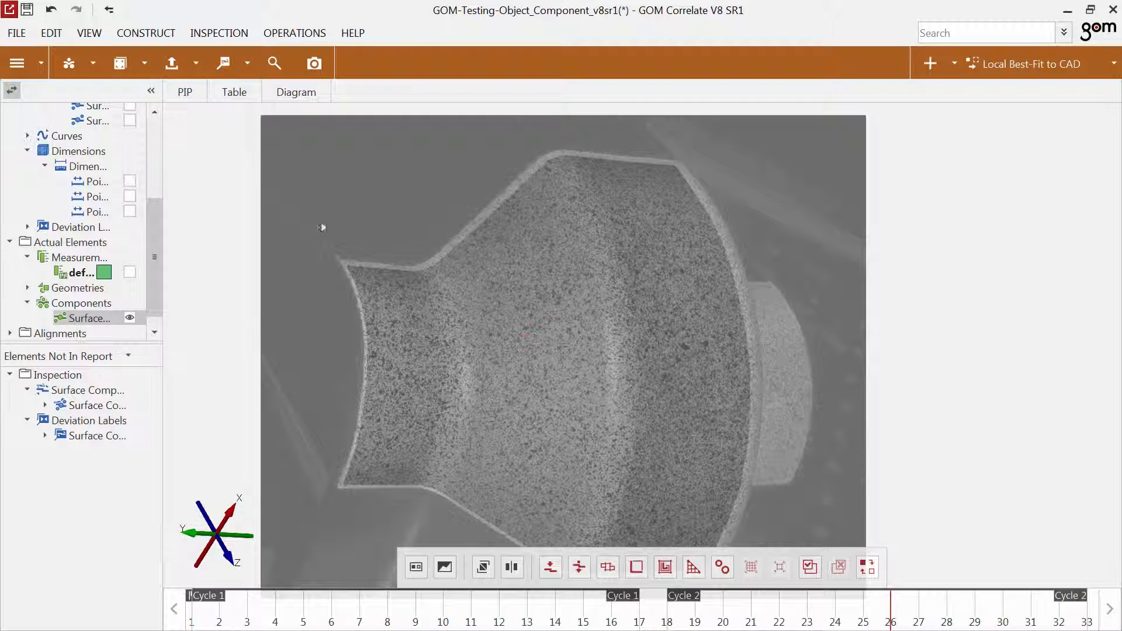
left_click(50, 33)
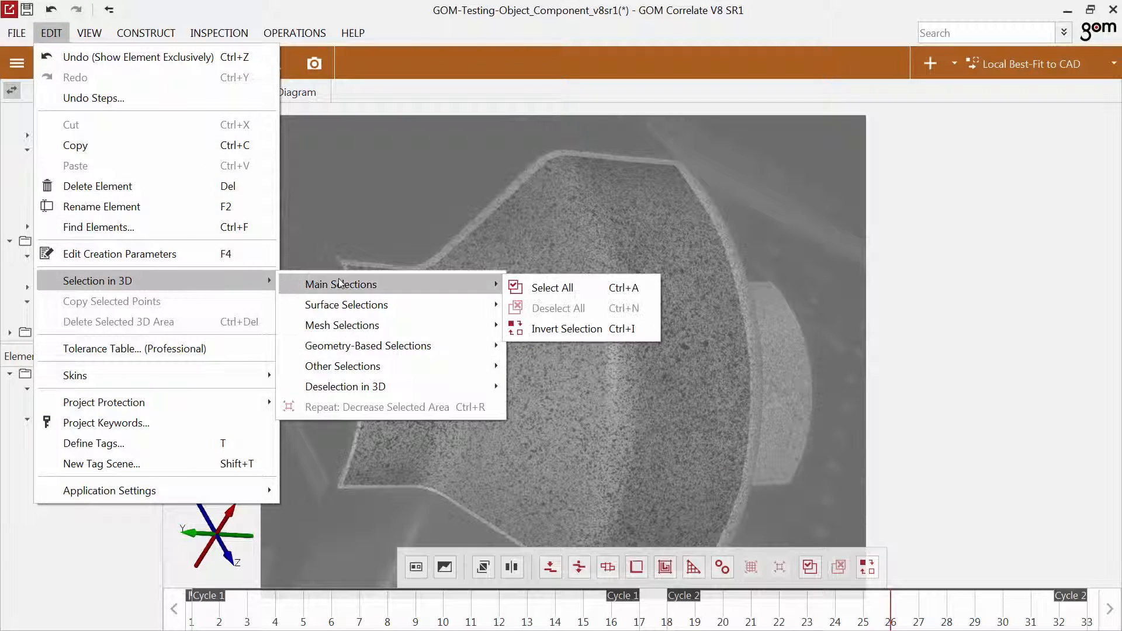
mouse_move(342, 325)
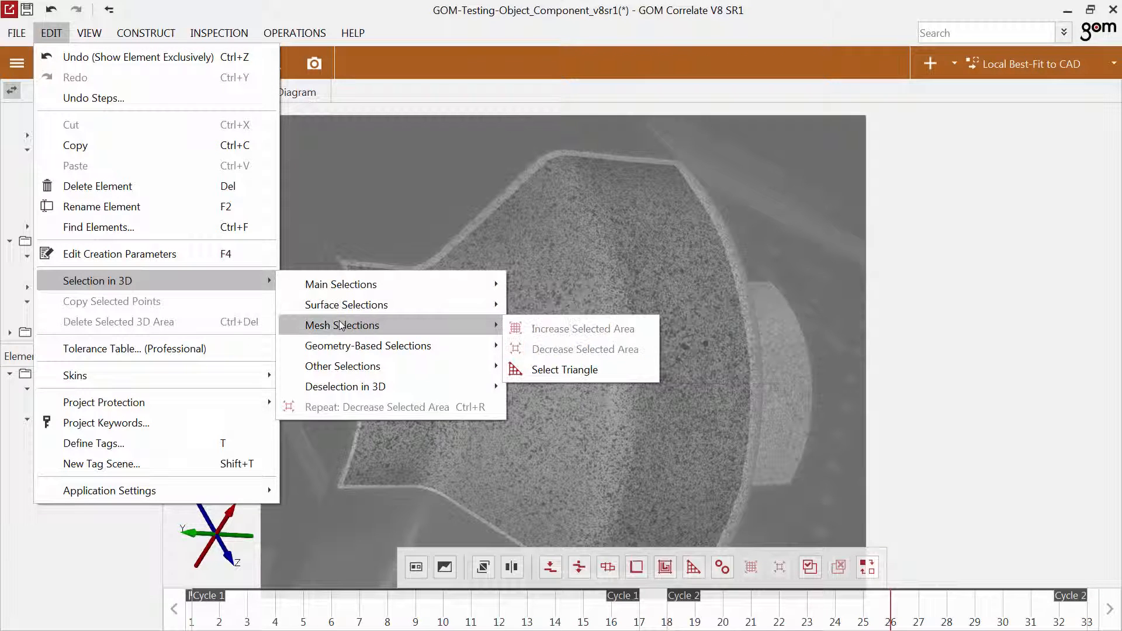
mouse_move(342, 366)
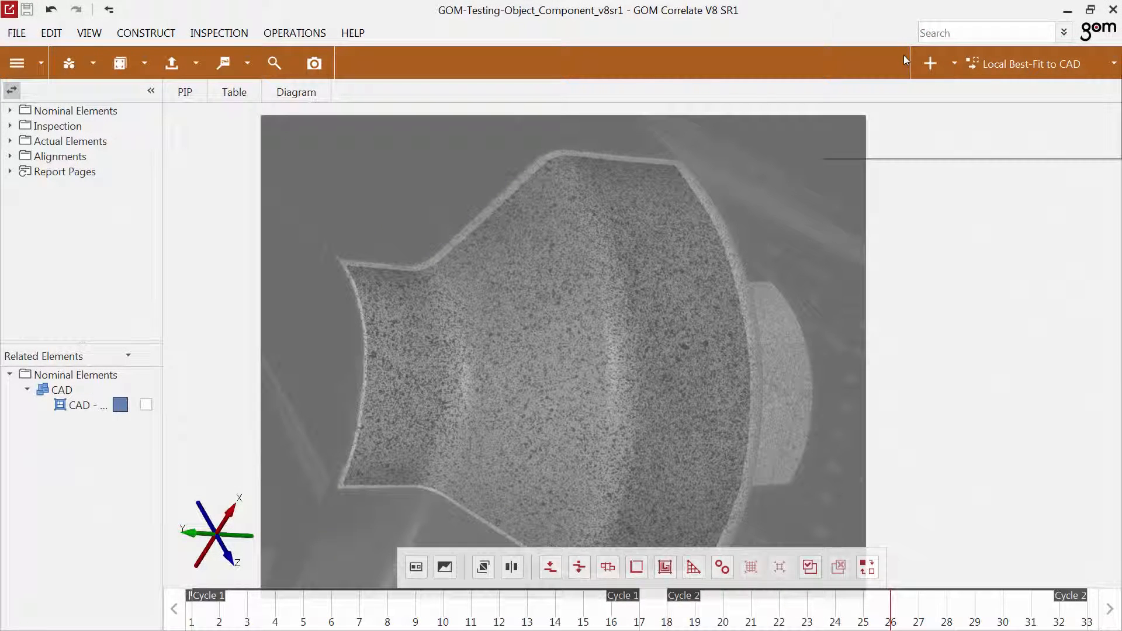
Step: Search 'create surface', start creating Surface component 2 (19-pixel facets, 16-pixel point distance) and show its help page
type("create surfac")
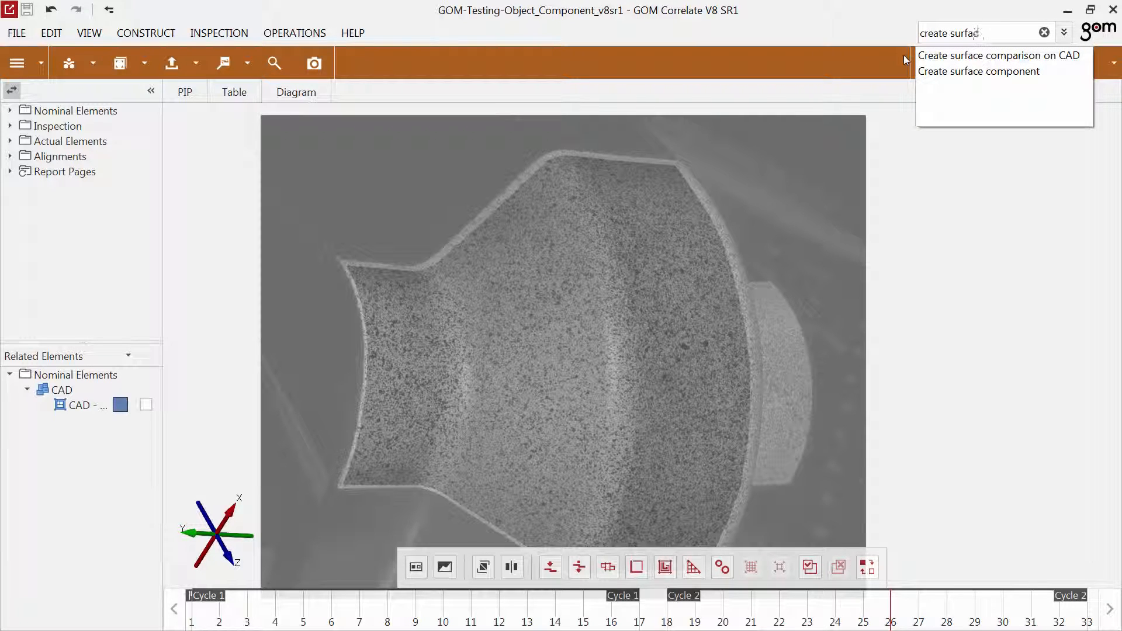
type("e")
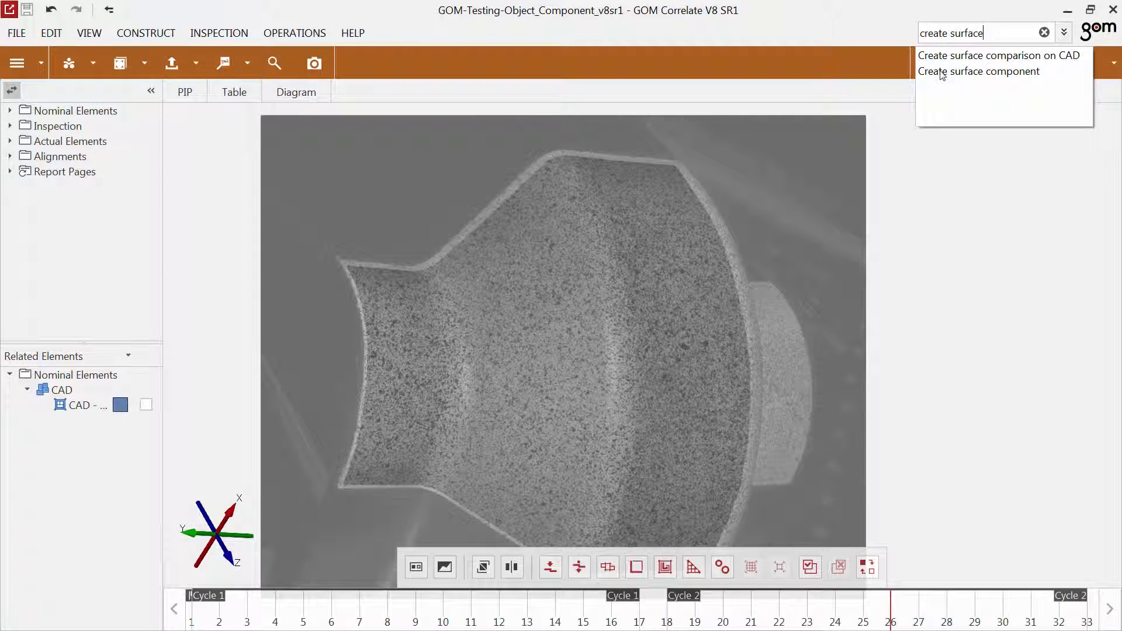
left_click(979, 71)
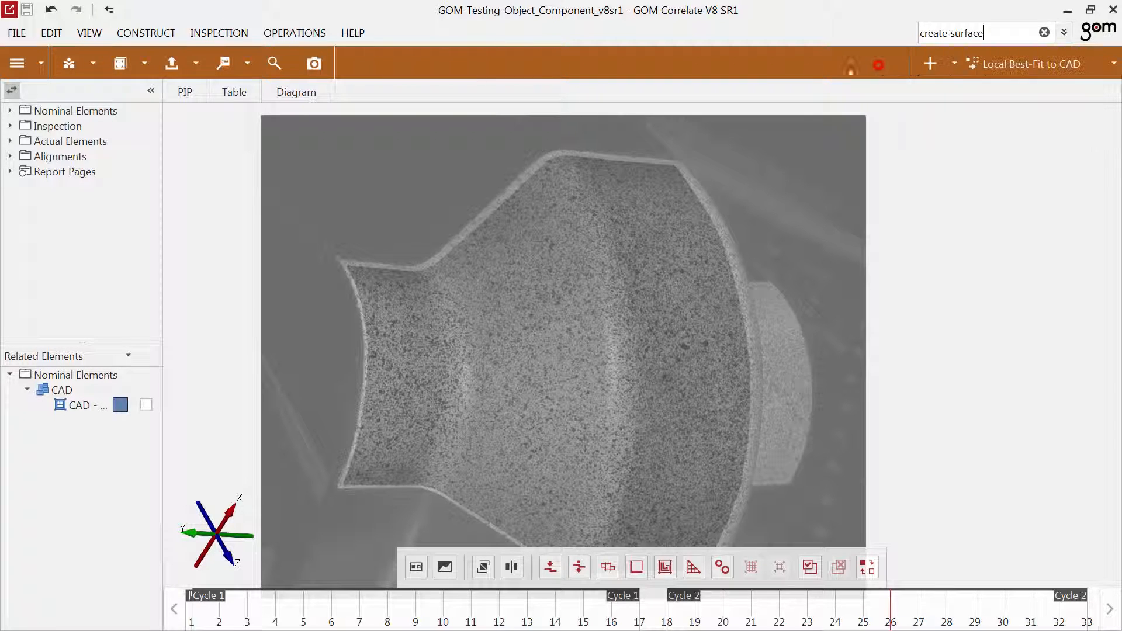
left_click(69, 63)
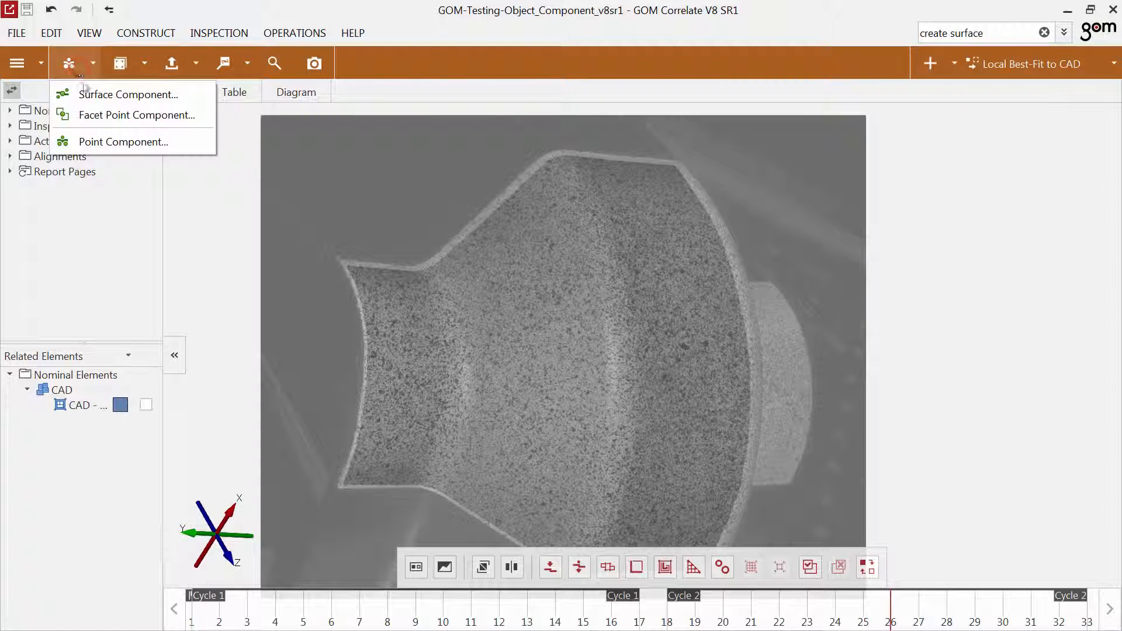
left_click(128, 93)
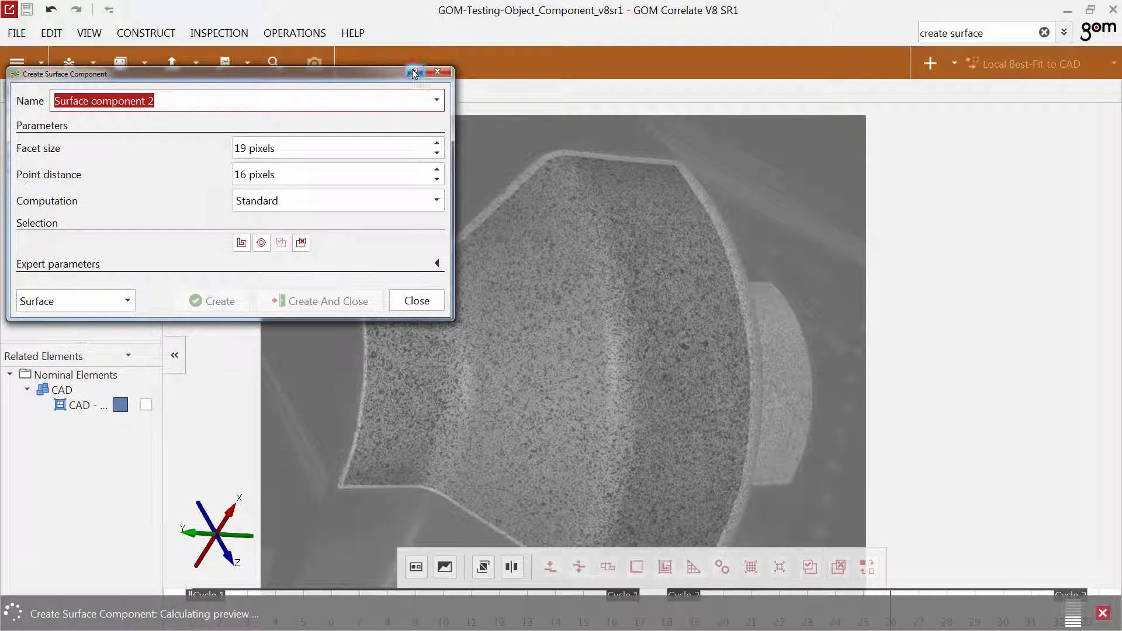
left_click(415, 71)
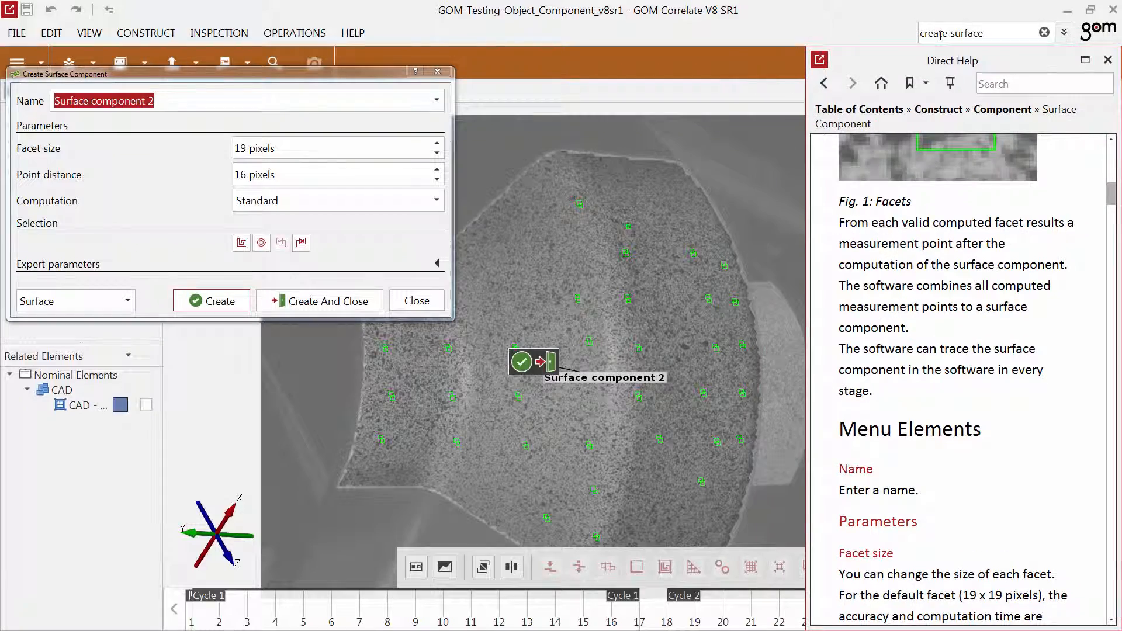
Step: Close the Create Surface Component dialog, expand Report Pages, and reapply the Deformation skin
left_click(325, 300)
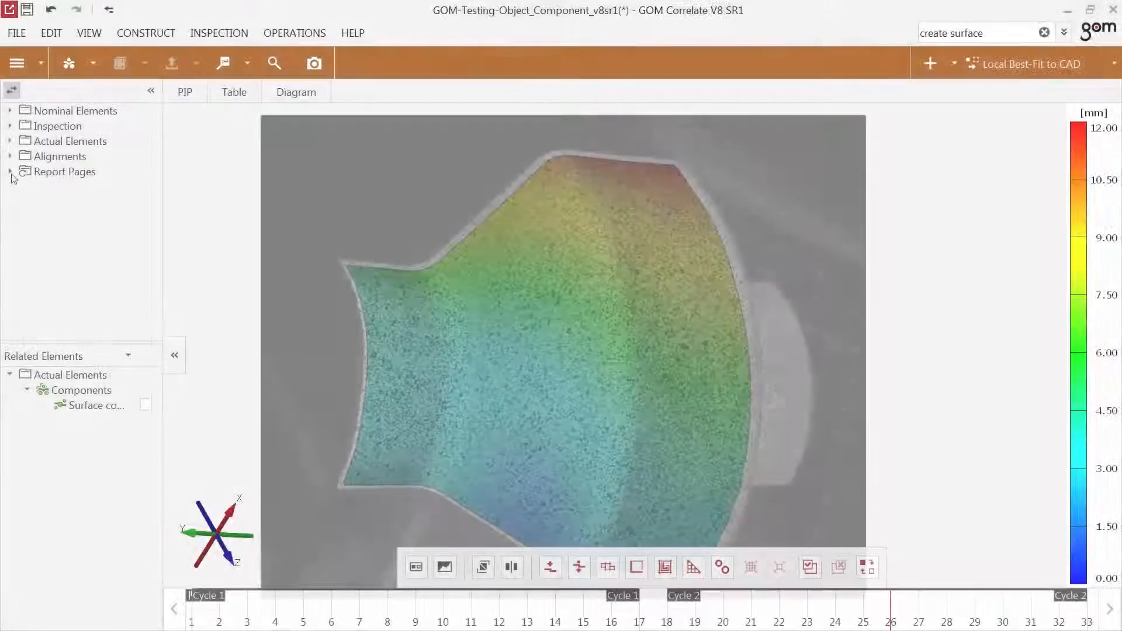
left_click(10, 171)
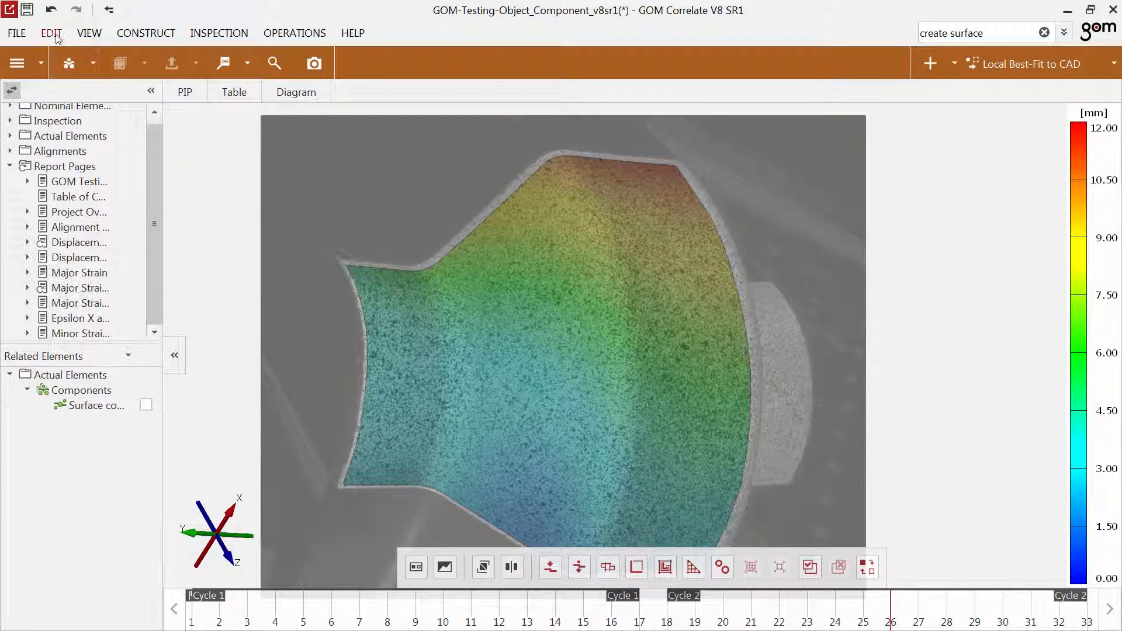
left_click(51, 32)
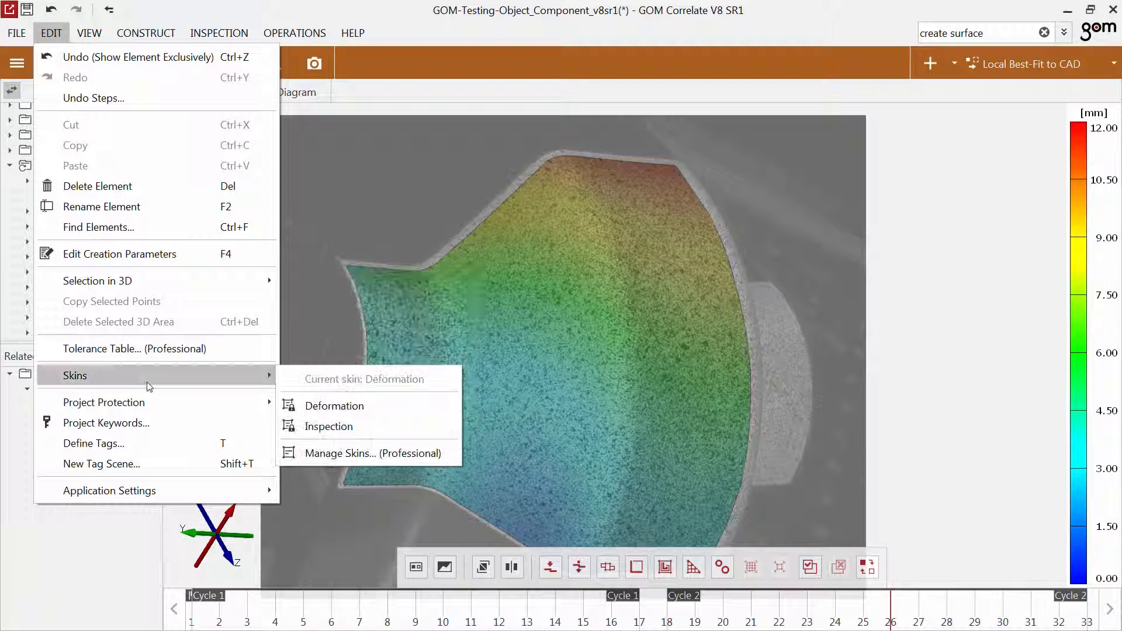
mouse_move(334, 406)
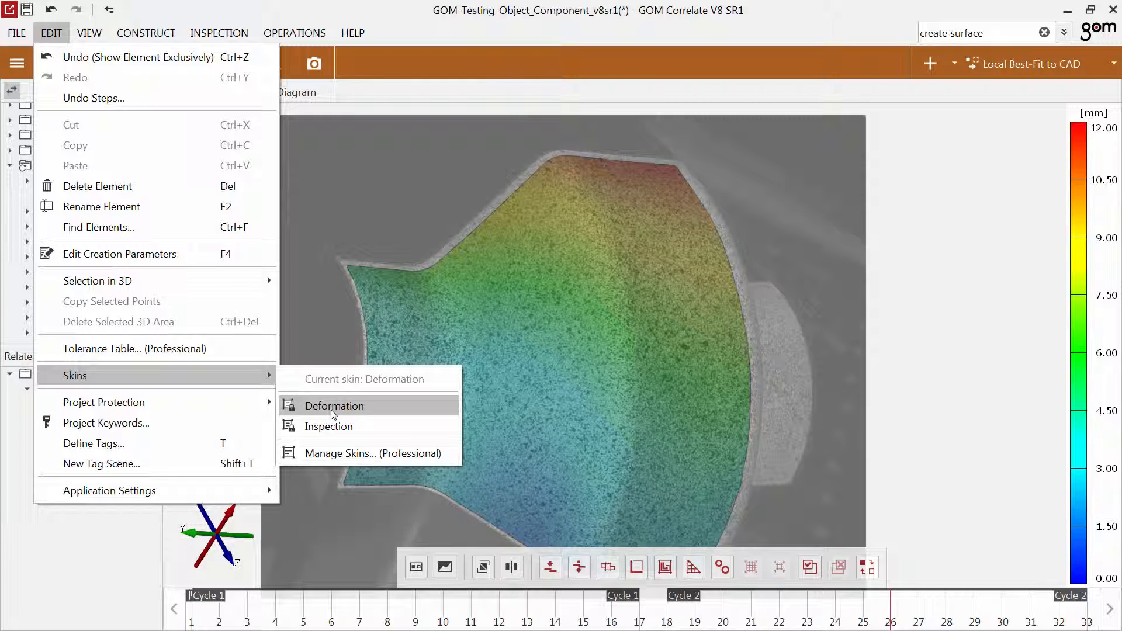
left_click(334, 406)
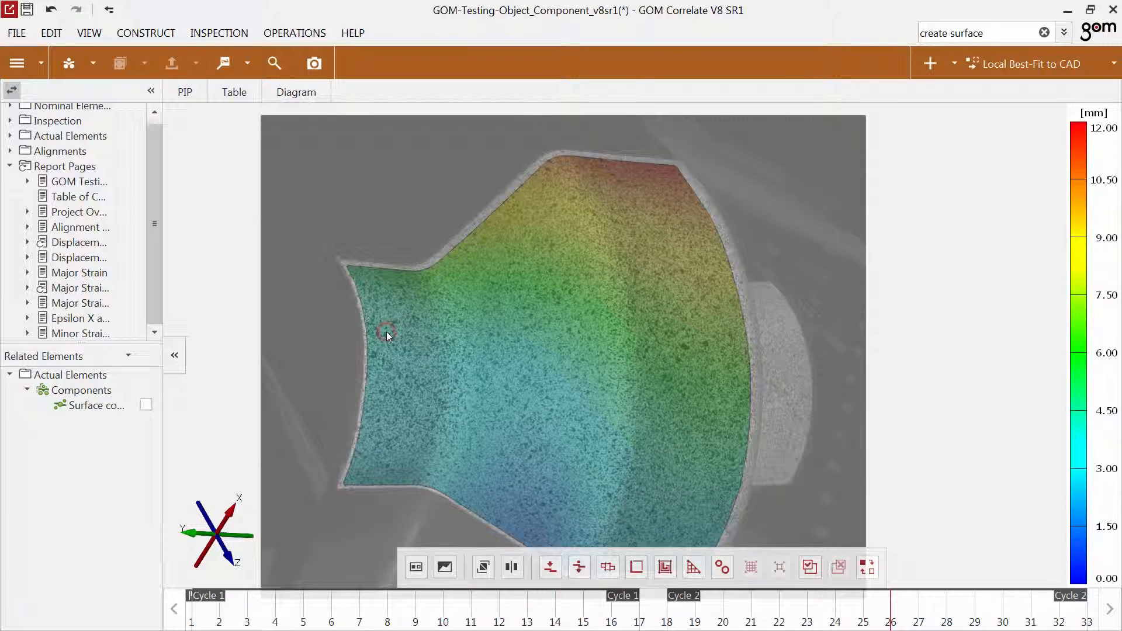